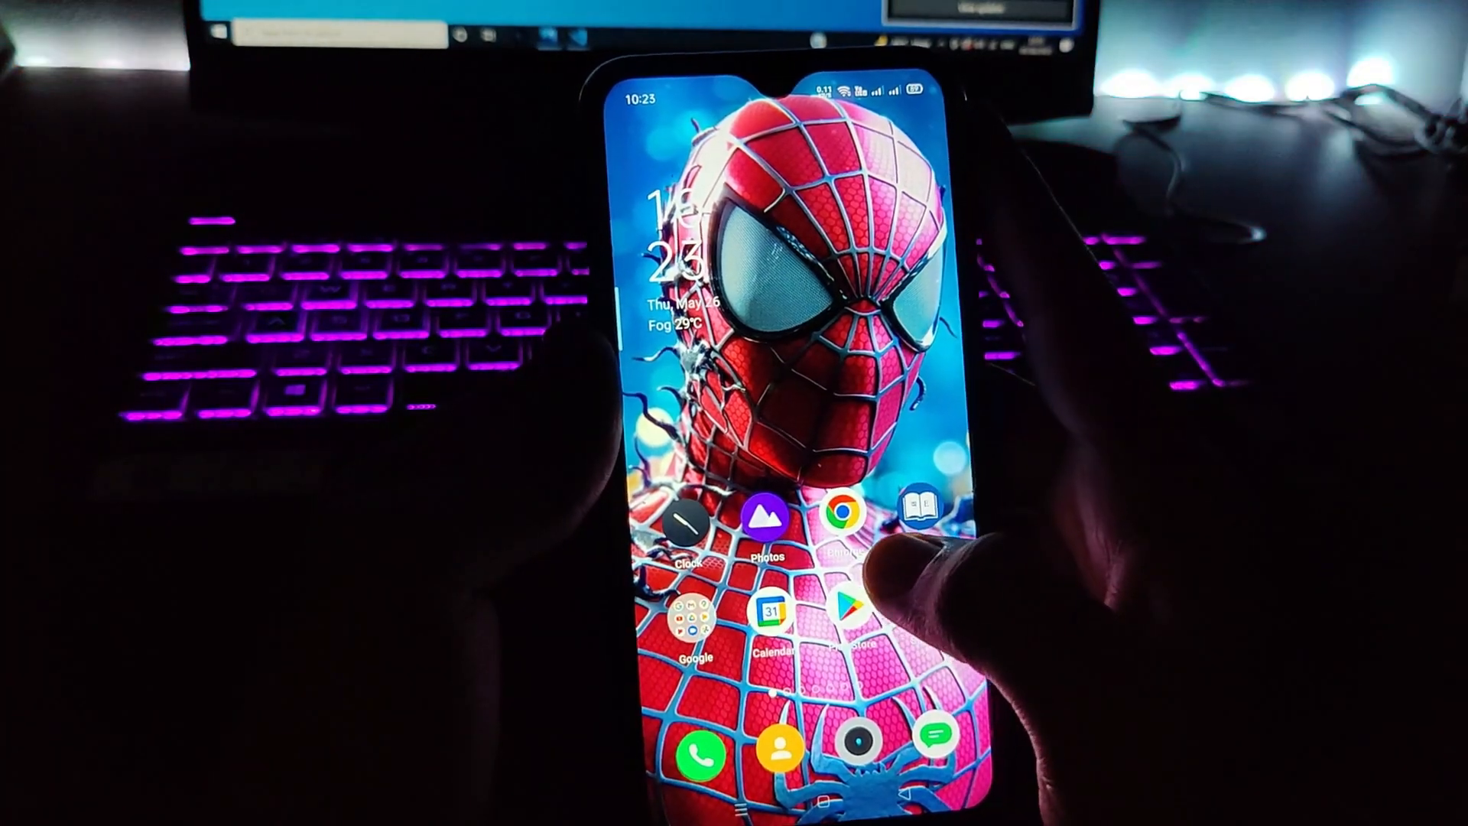
Search a phone number in Truecaller to reveal its owner's profile from Kolkata, India
{"action": "scroll", "scroll_direction": "left", "scroll_amount": 3}
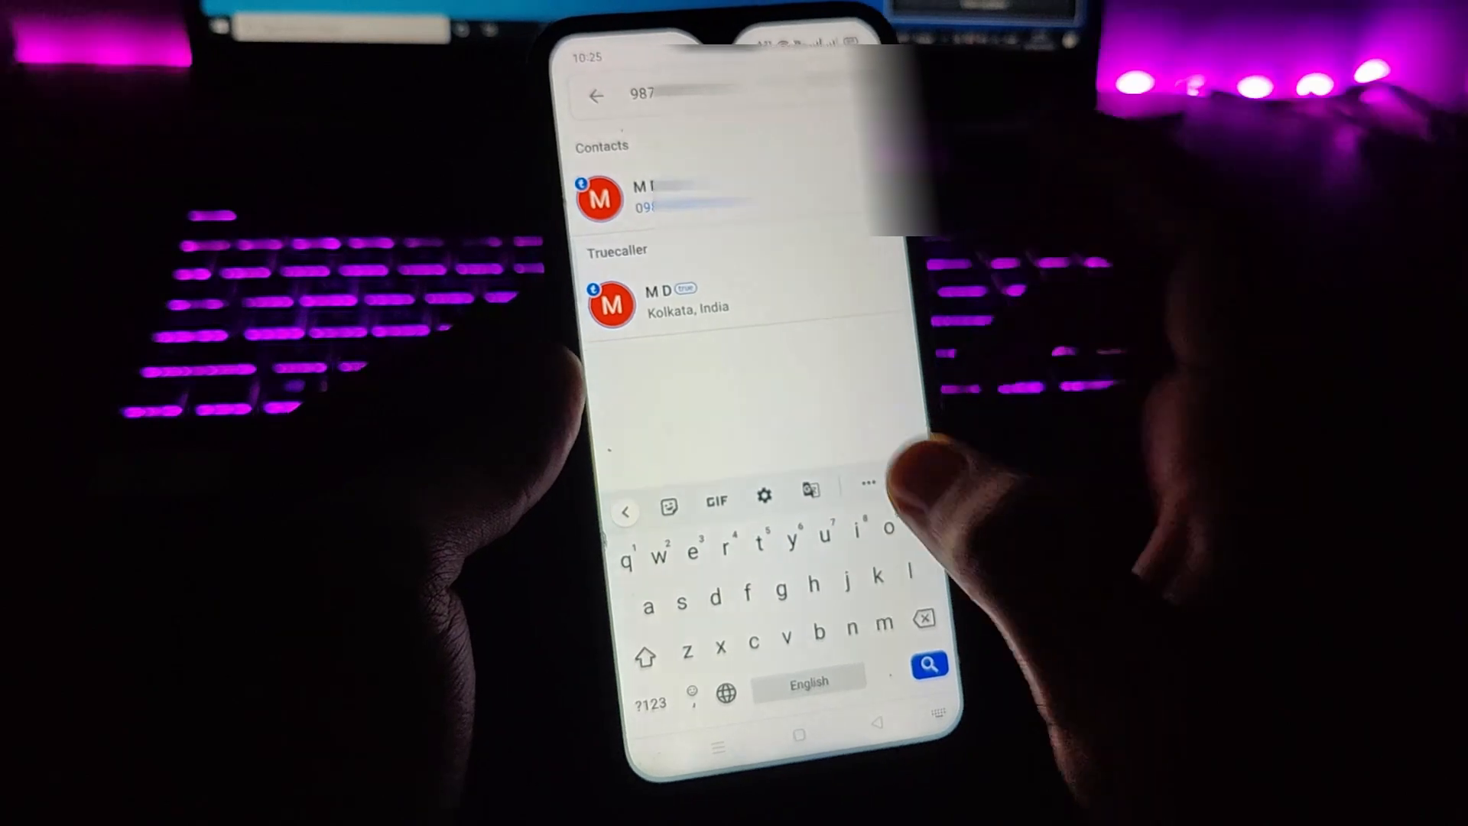
{"action": "type", "text": "47"}
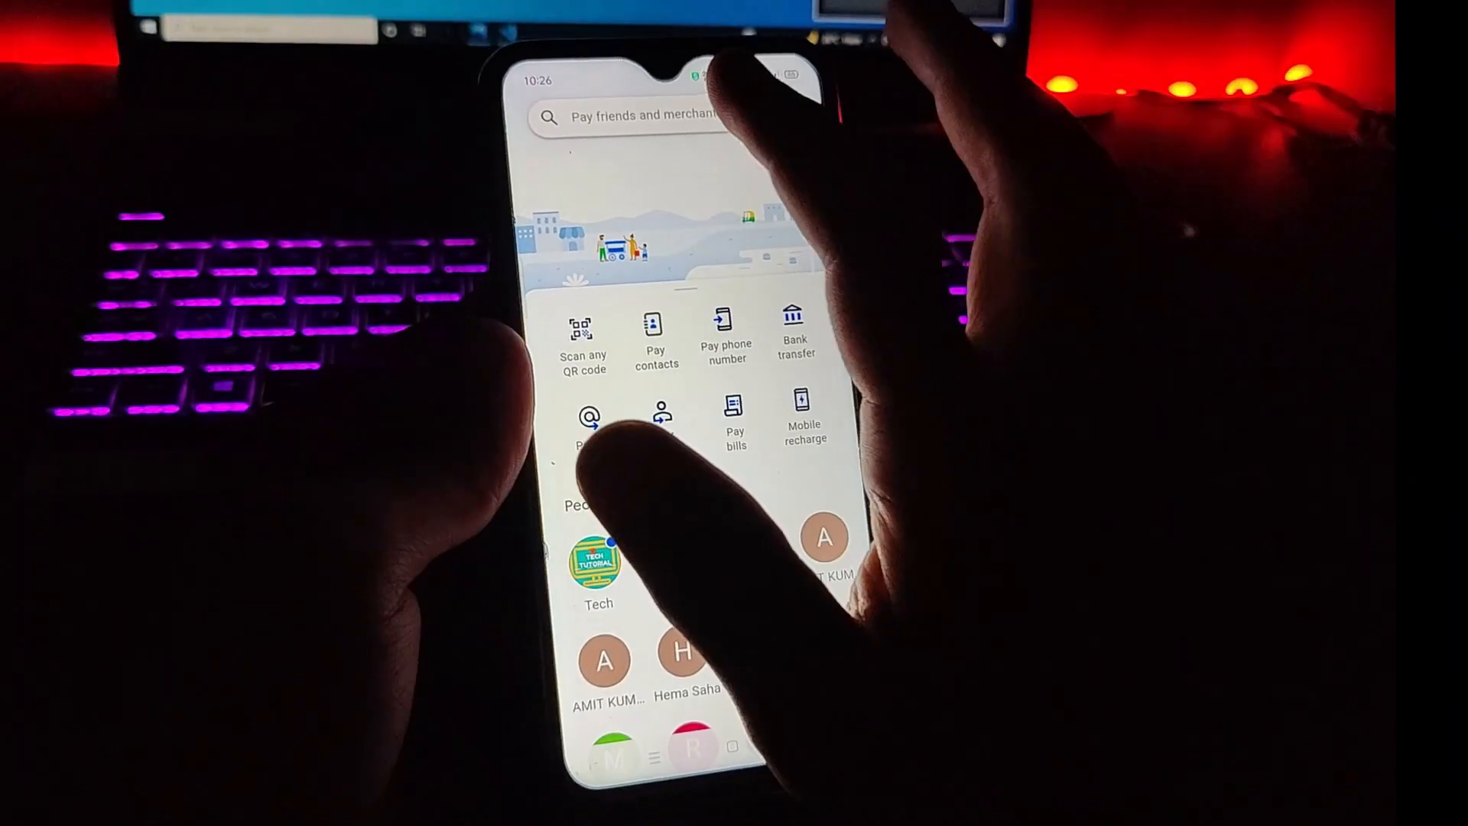
{"action": "left_click", "coordinate": [655, 116]}
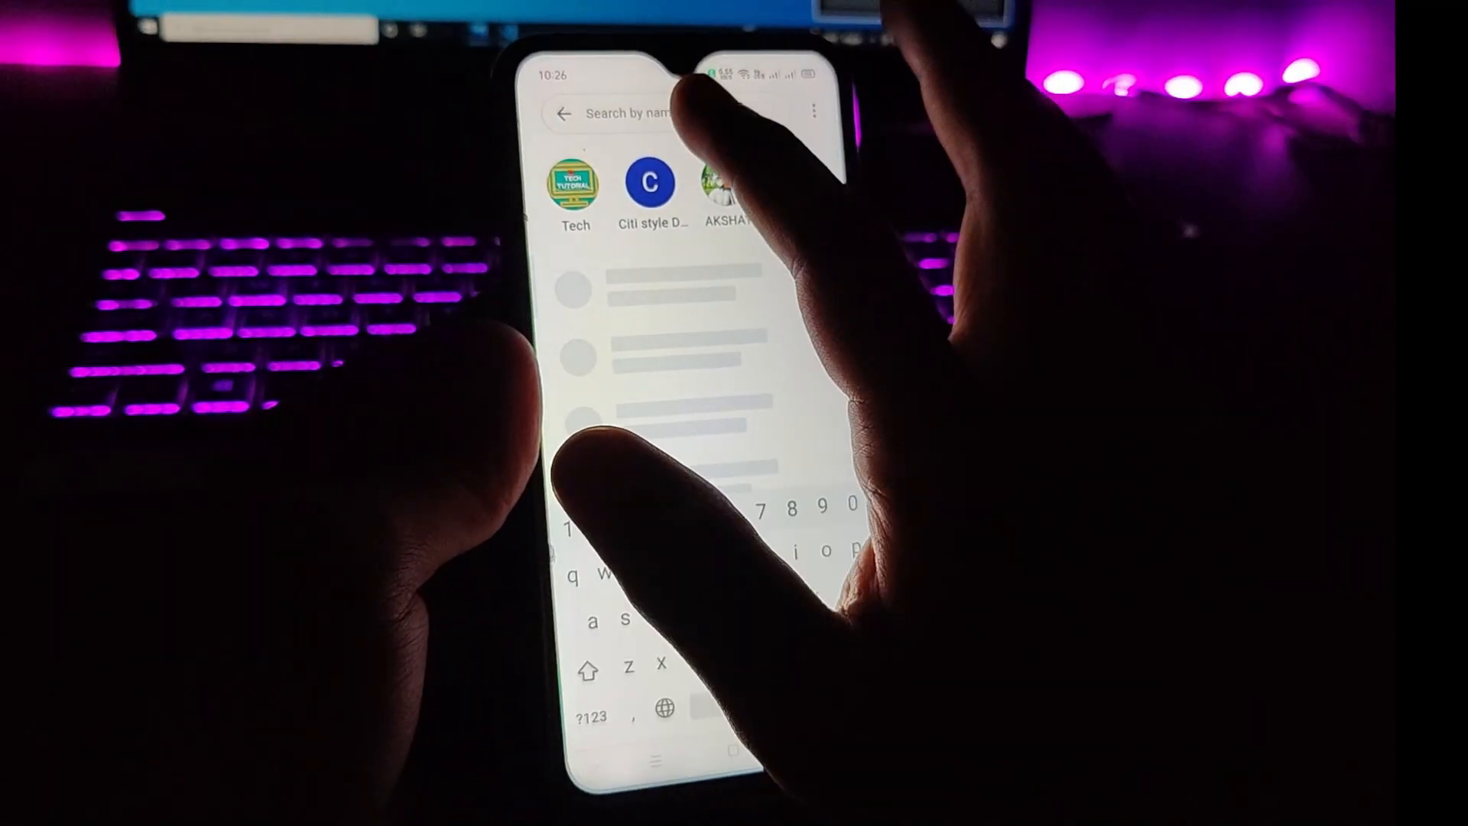
{"action": "type", "text": "98747"}
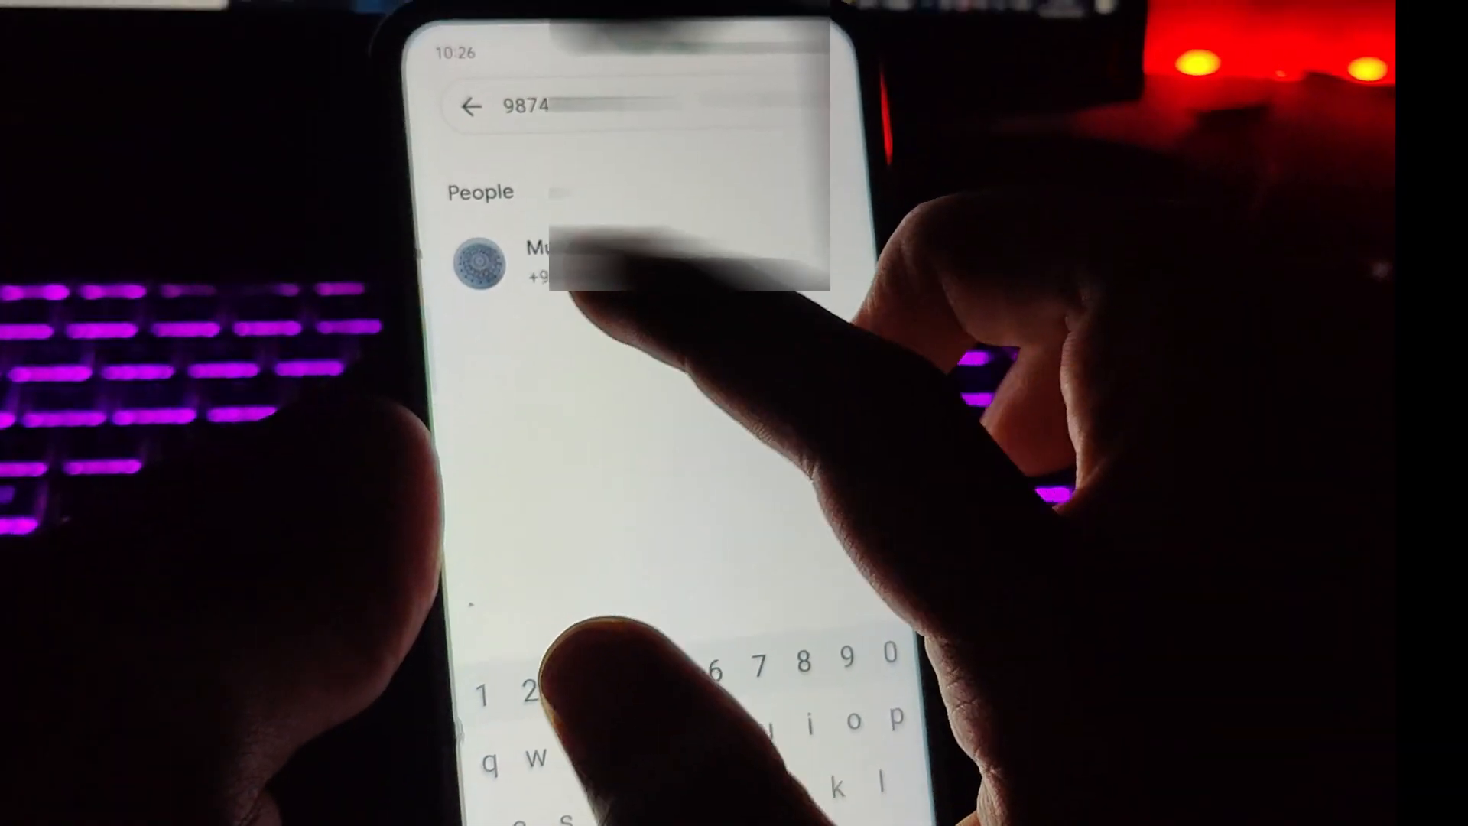
{"action": "type", "text": "713"}
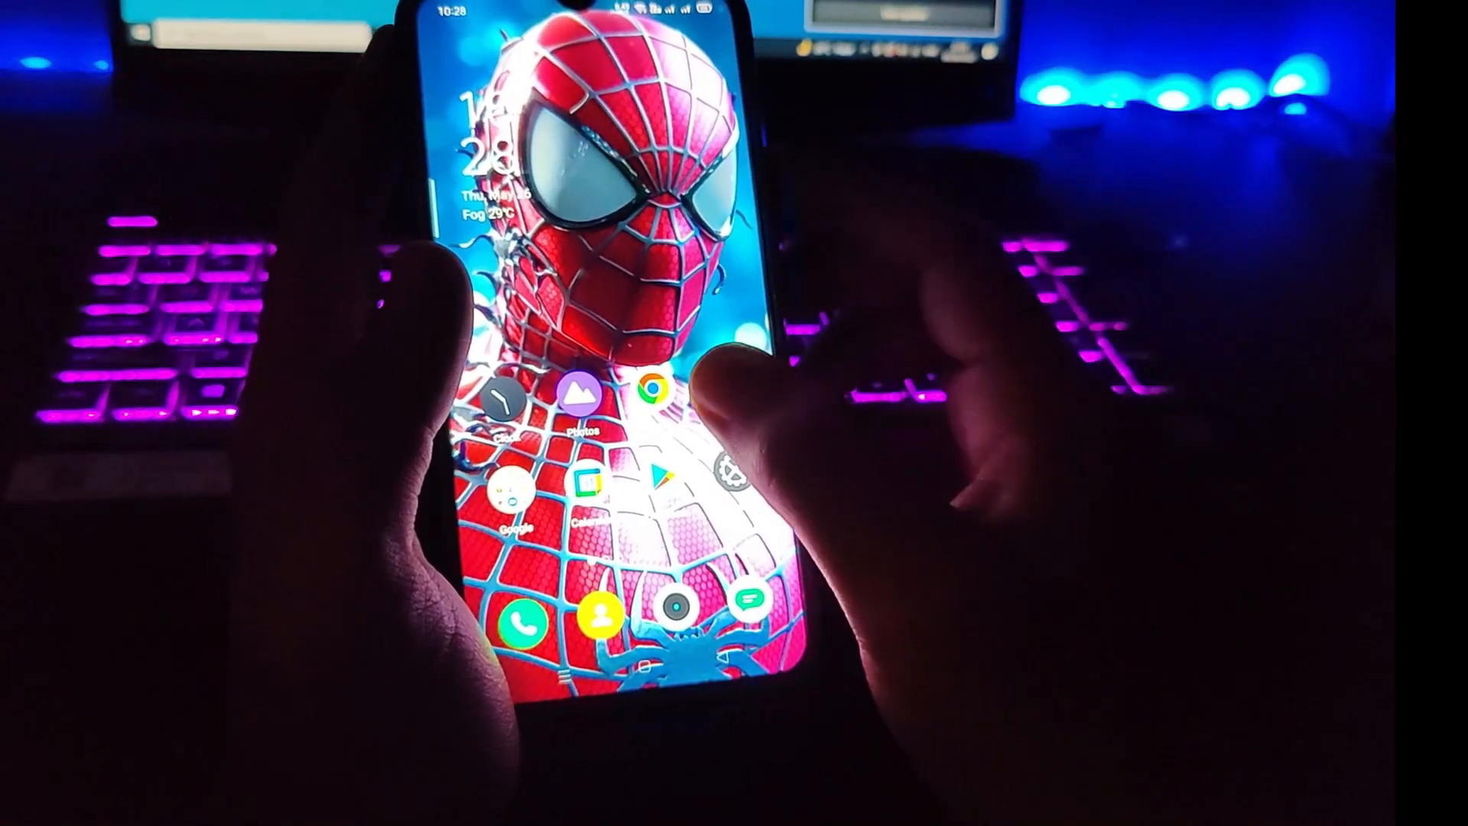
Launch Chrome, rerun the 'printfriendly' search and choose the printfriendly.com result
{"action": "left_click", "coordinate": [652, 396]}
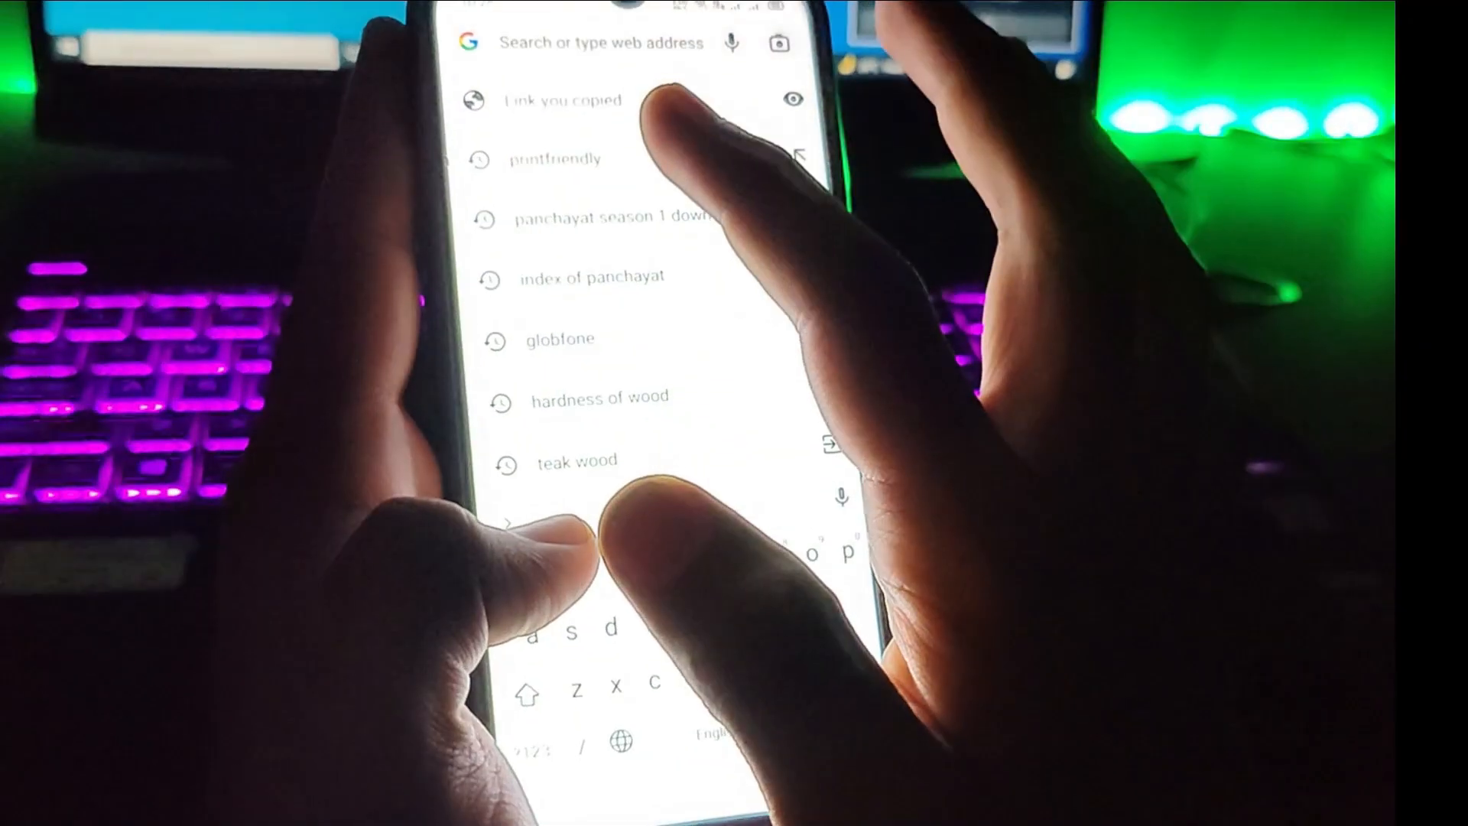
{"action": "left_click", "coordinate": [560, 158]}
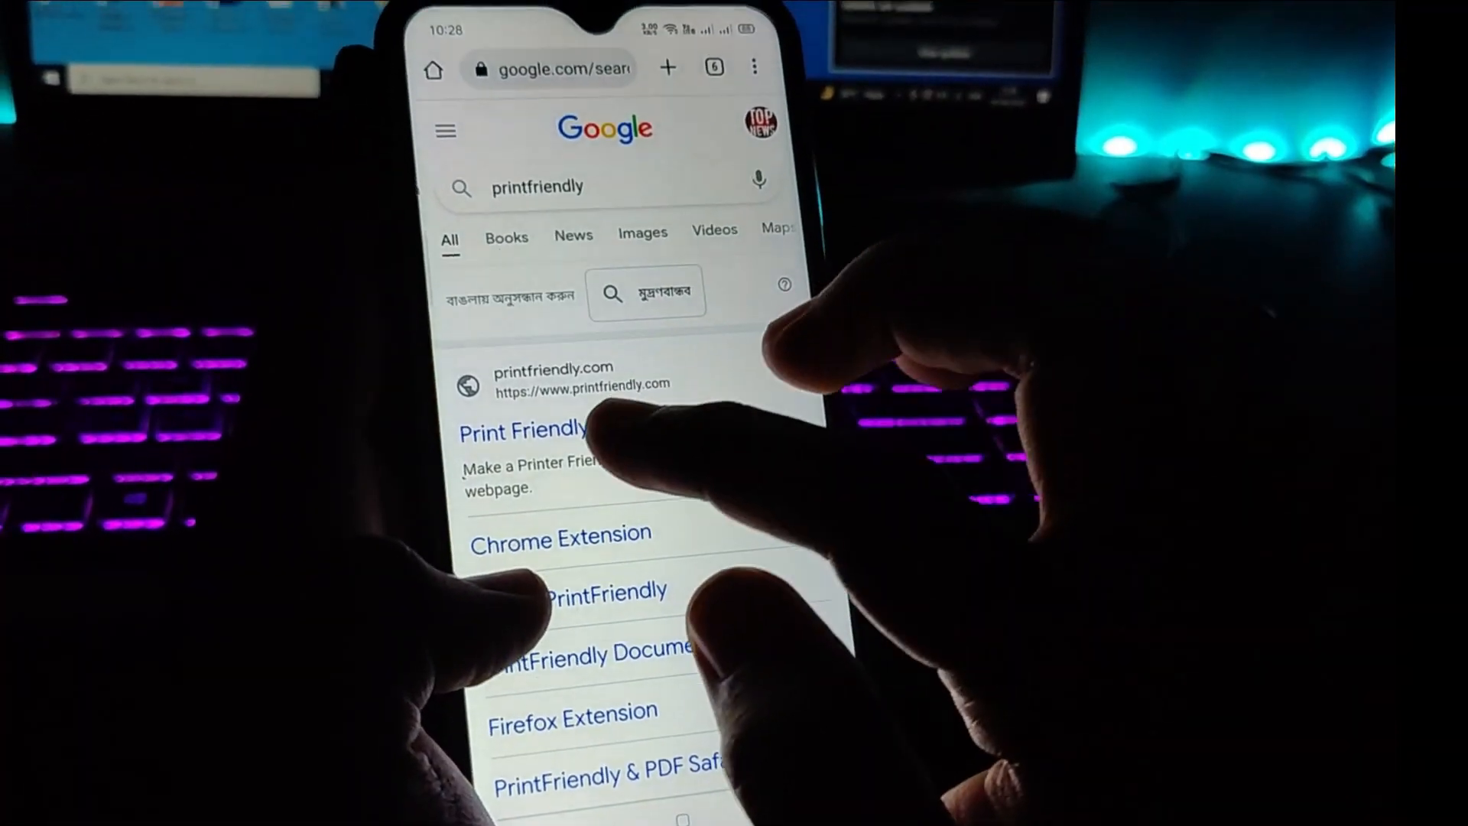
{"action": "left_click", "coordinate": [522, 432]}
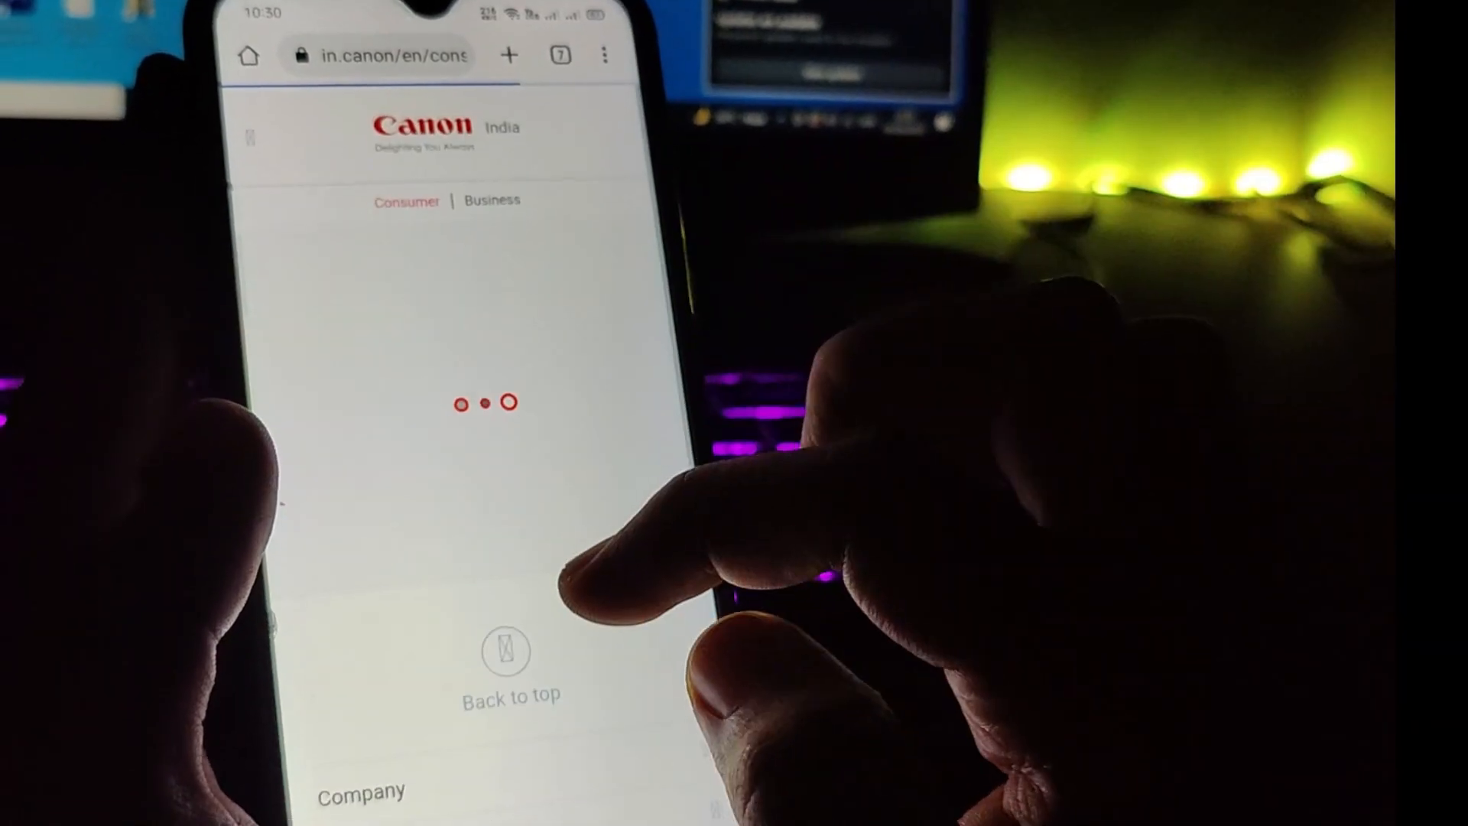
Paste the copied Canon India link into PrintFriendly and generate its printer-friendly preview
{"action": "scroll", "scroll_direction": "down", "scroll_amount": 3}
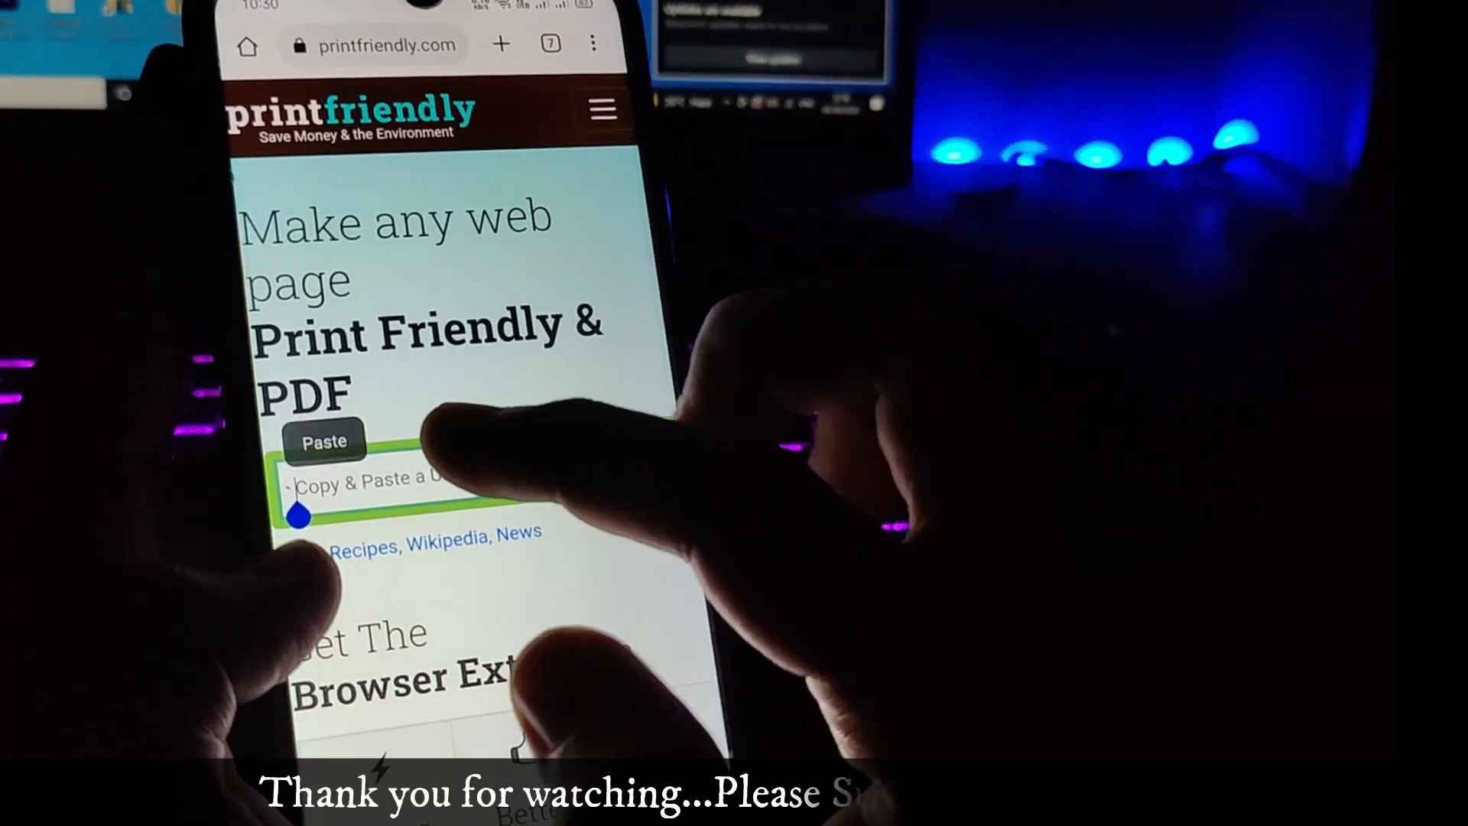
{"action": "left_click", "coordinate": [322, 441]}
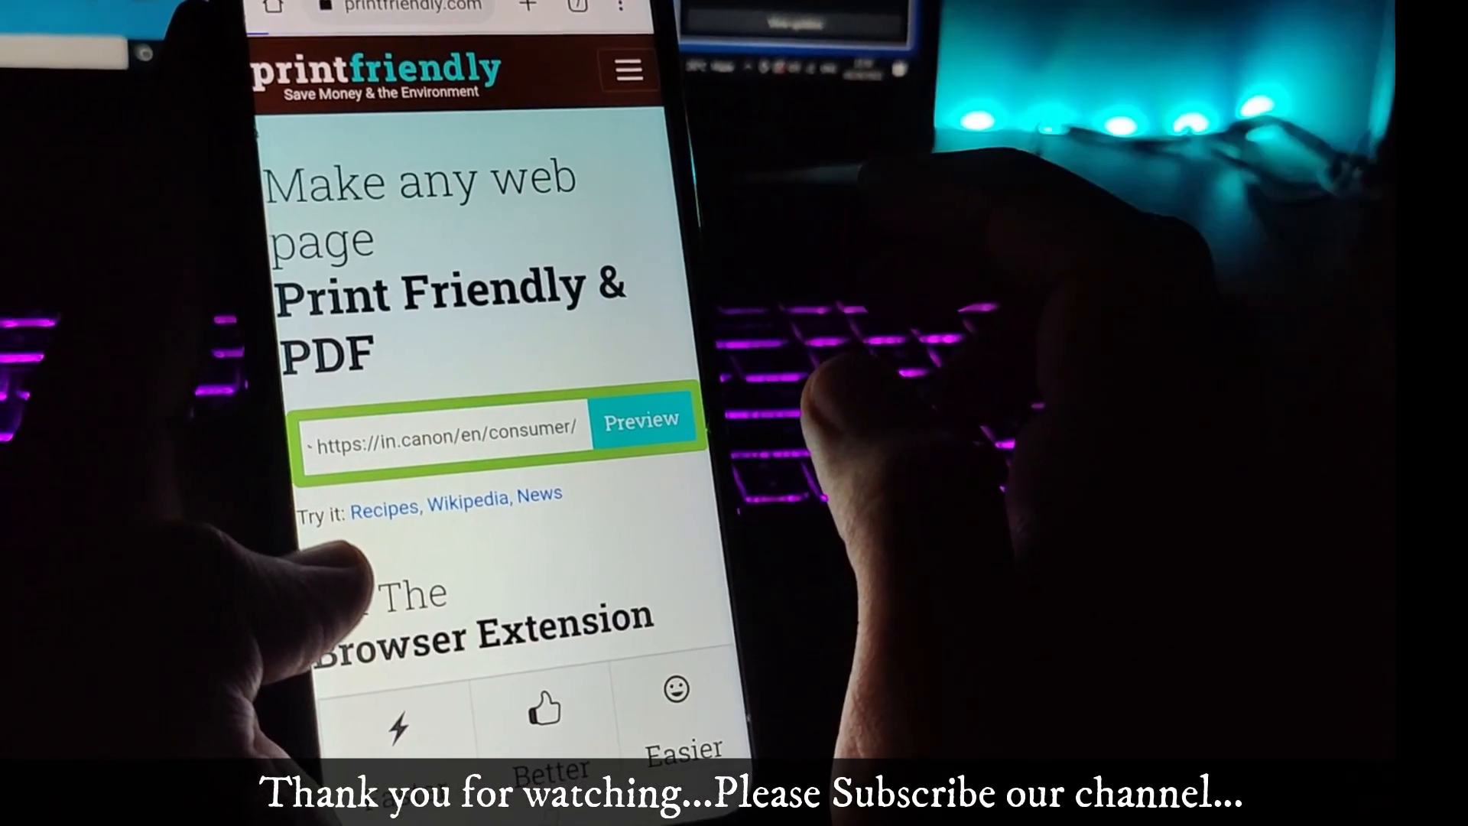
{"action": "left_click", "coordinate": [641, 419]}
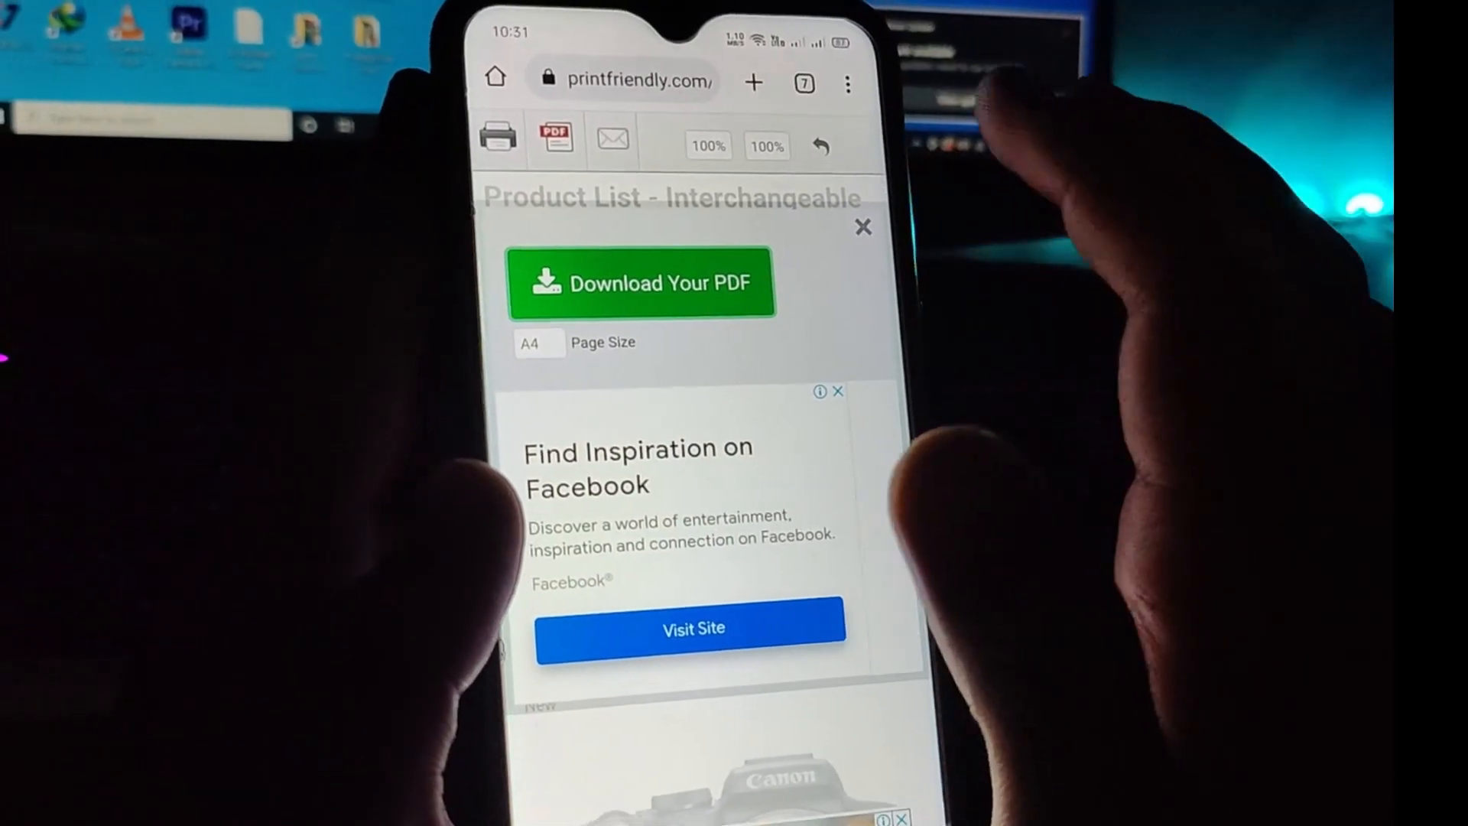
View Chrome's Downloads list and open the saved in.canon Product List PDF
{"action": "left_click", "coordinate": [846, 84]}
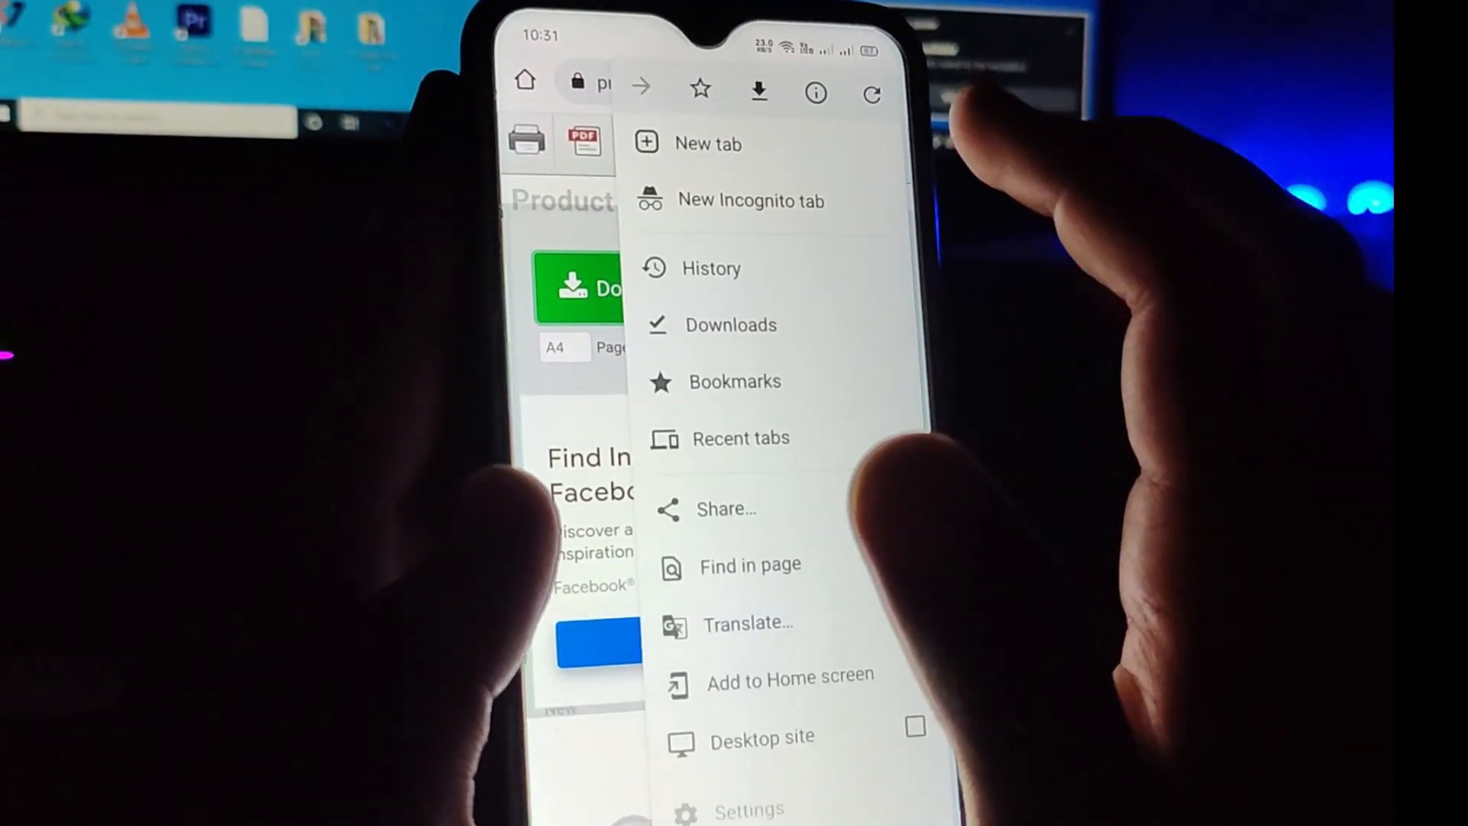
{"action": "left_click", "coordinate": [734, 324]}
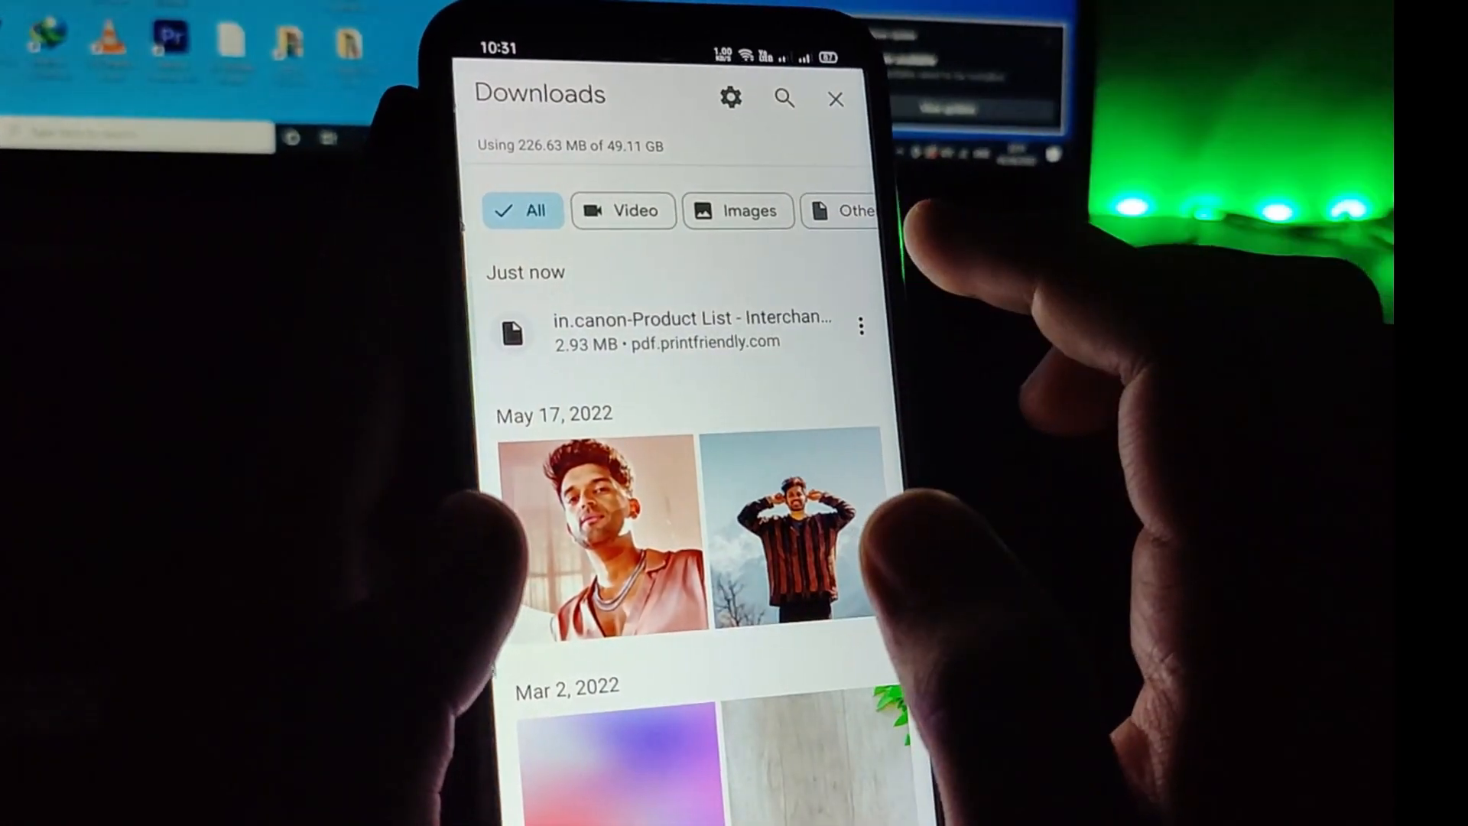
{"action": "left_click", "coordinate": [859, 327]}
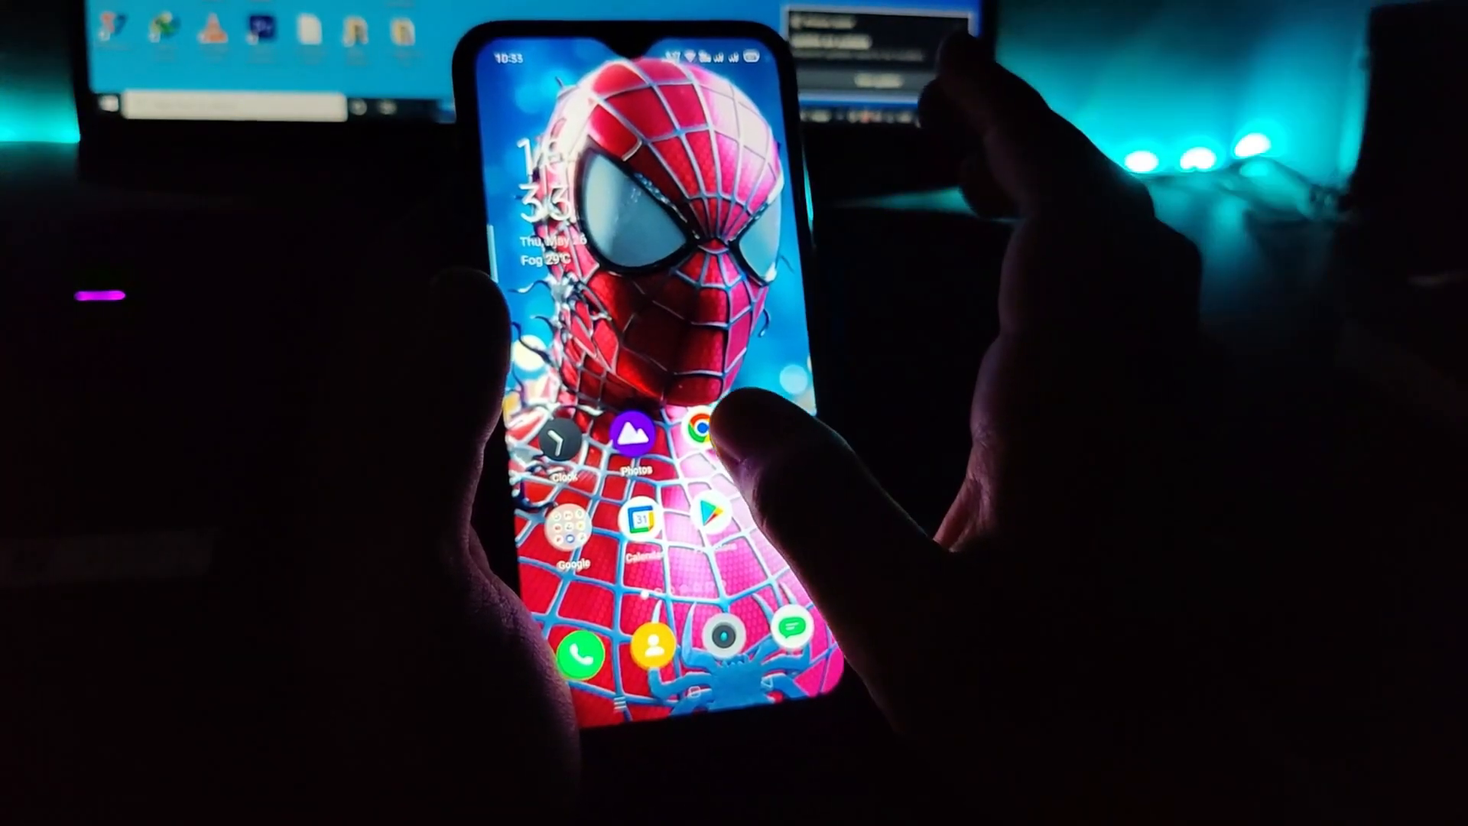
Search Google for 'cars' in a new Chrome incognito tab and pick the CarDekho result
{"action": "left_click", "coordinate": [693, 433]}
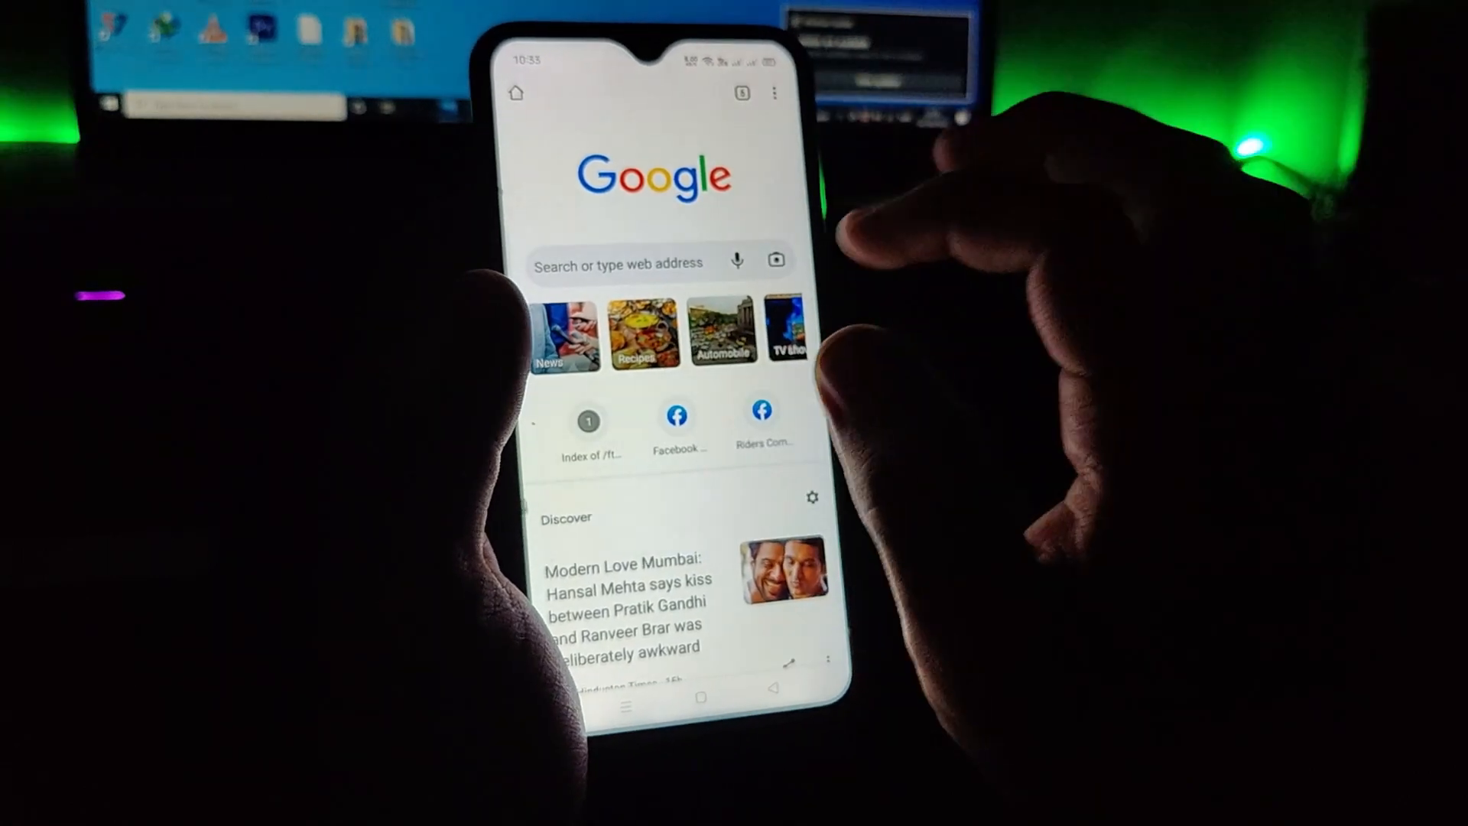
{"action": "left_click", "coordinate": [775, 94]}
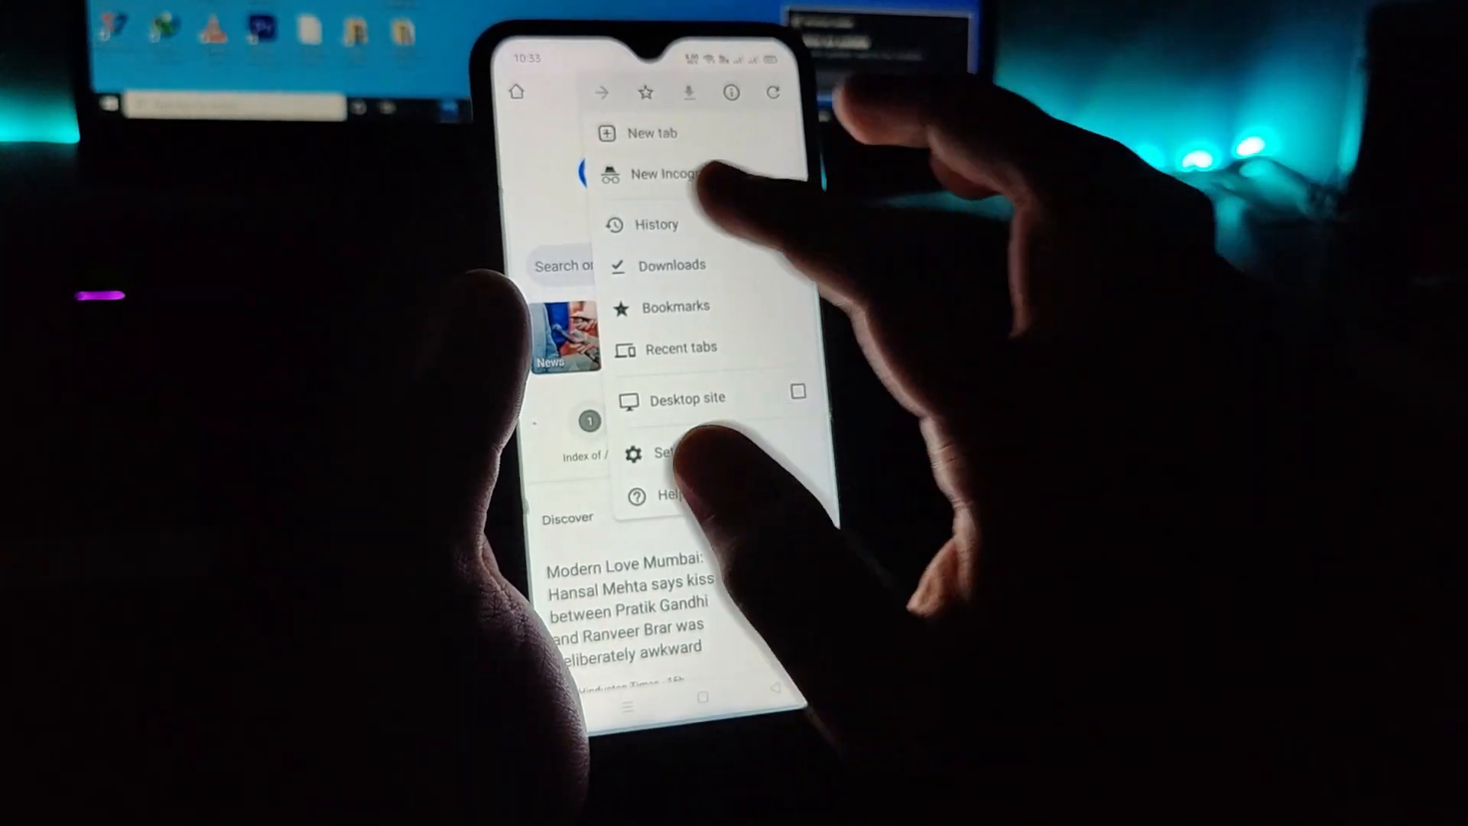
{"action": "left_click", "coordinate": [660, 174]}
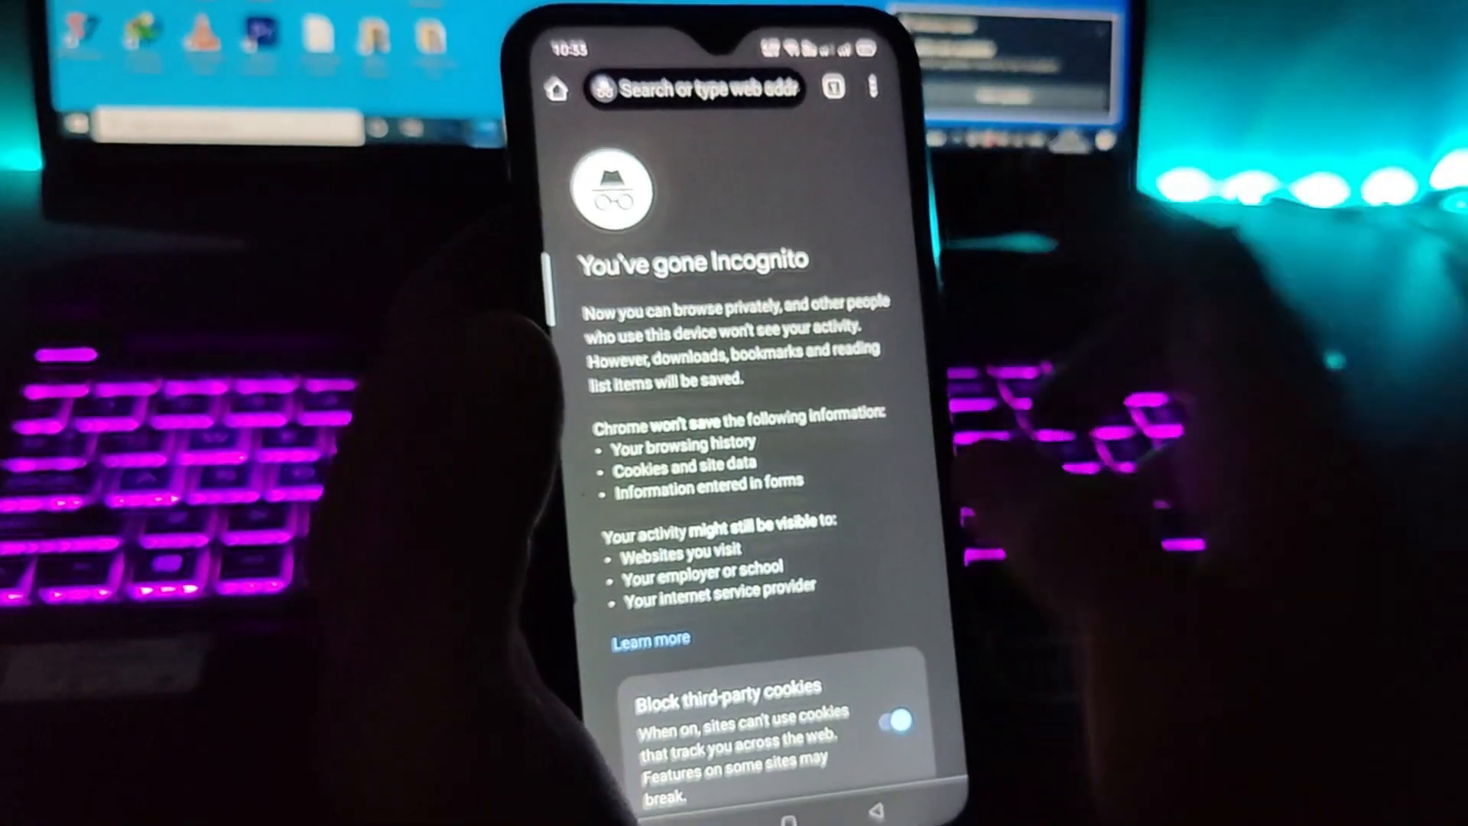
{"action": "left_click", "coordinate": [695, 88]}
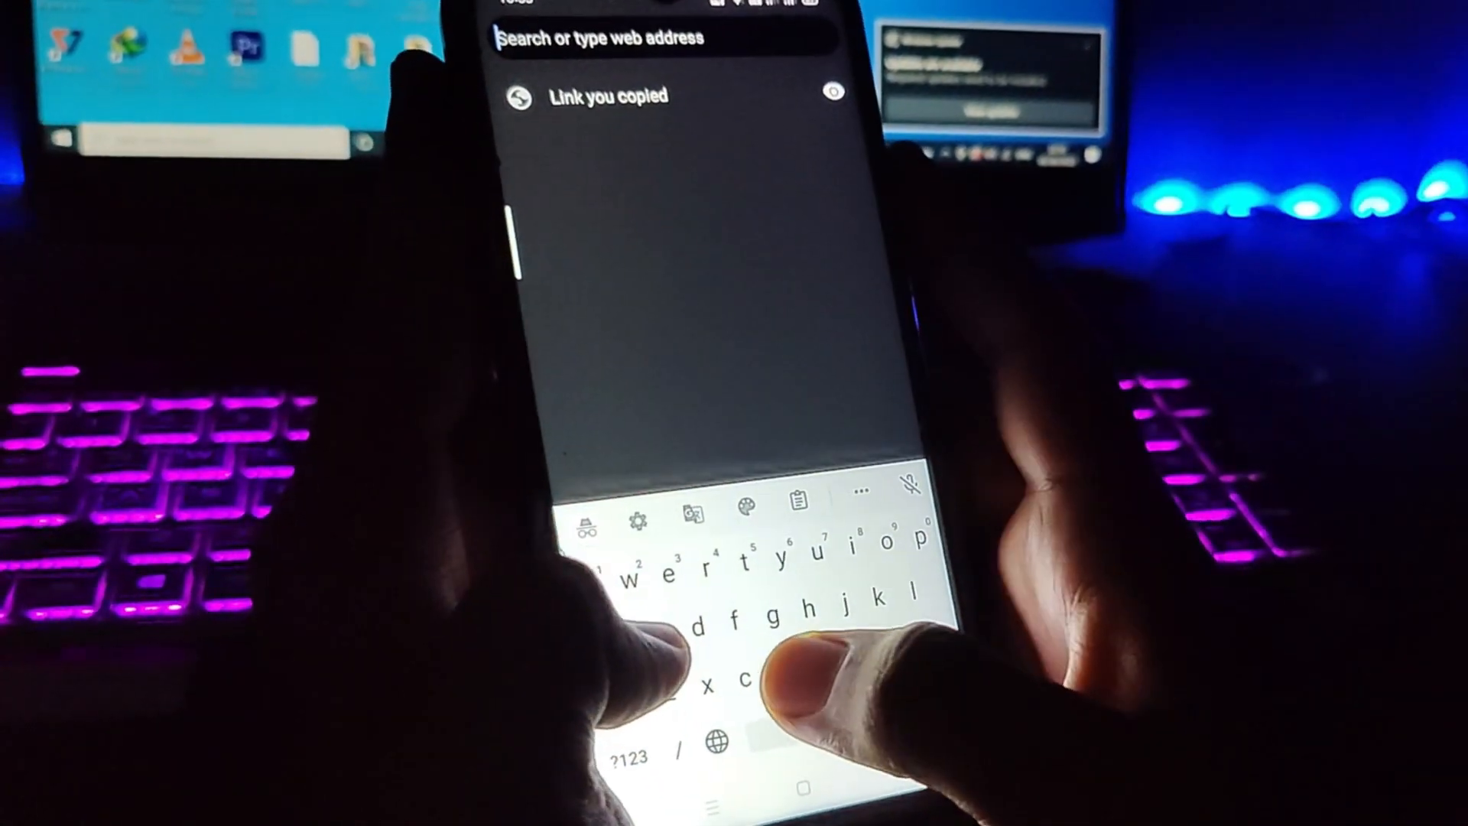
{"action": "type", "text": "cars"}
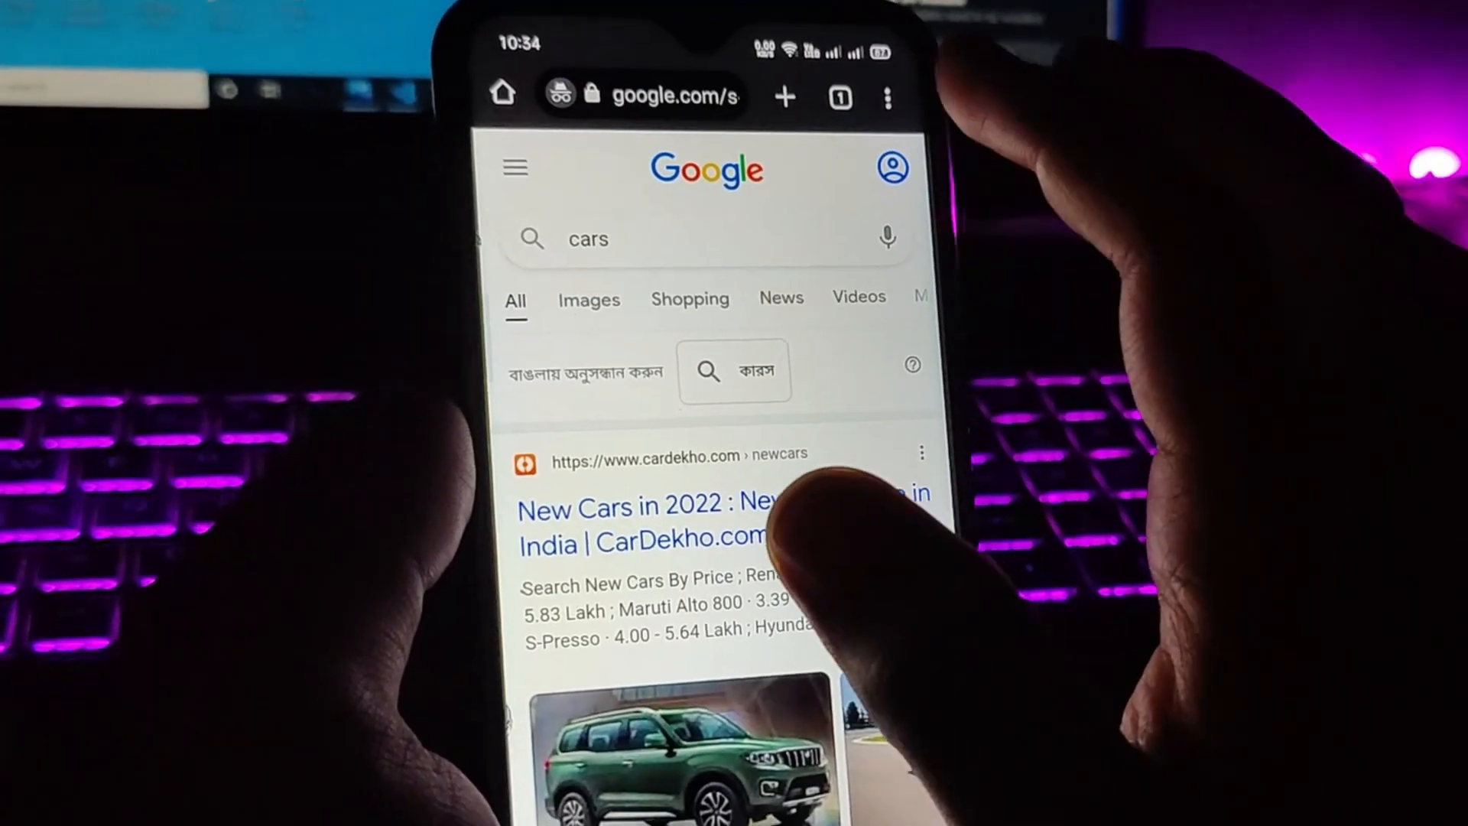
{"action": "left_click", "coordinate": [839, 96]}
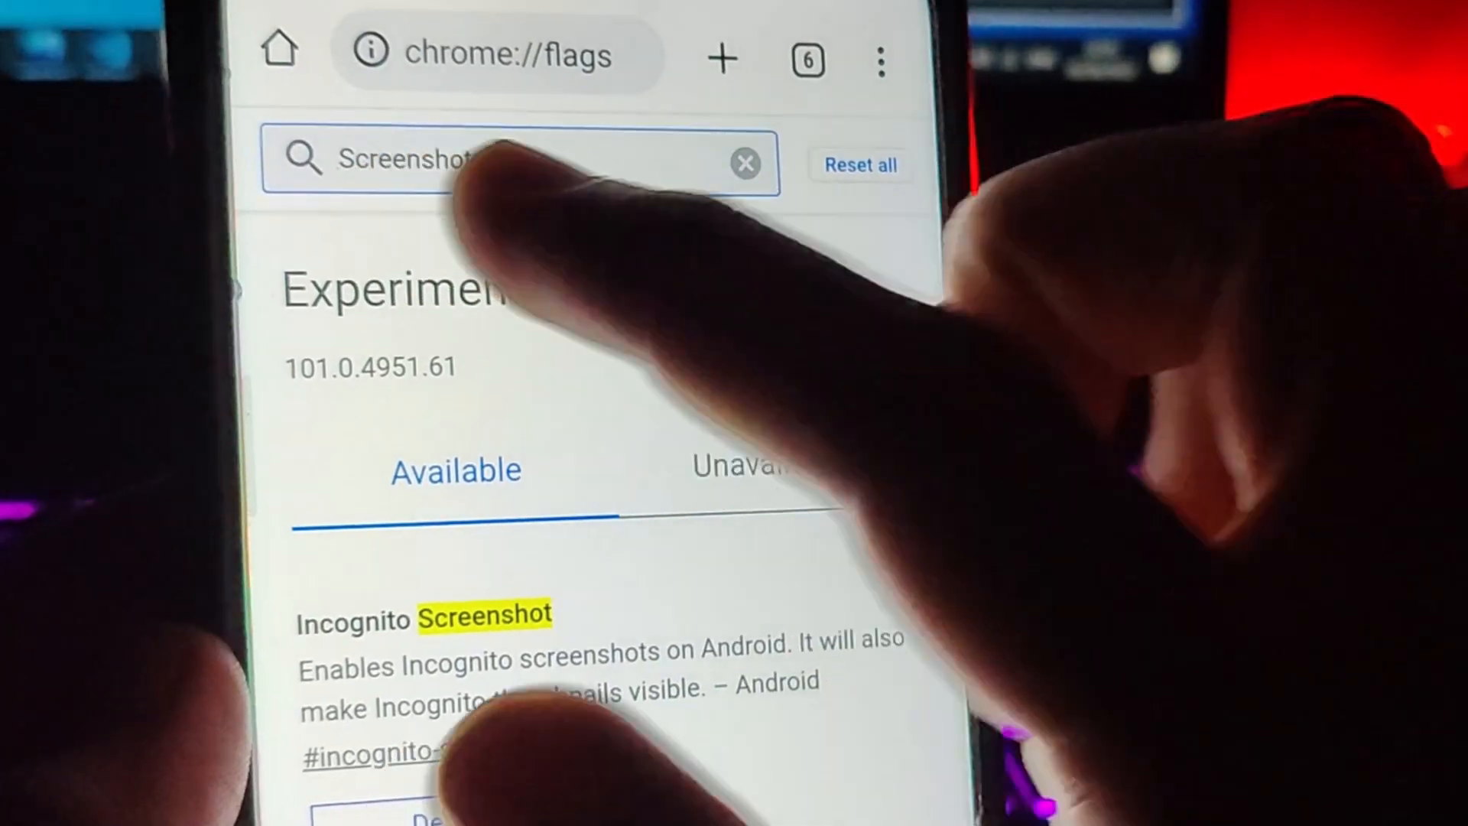
Locate the Incognito Screenshot flag in chrome://flags and change its Default setting
{"action": "scroll", "scroll_direction": "down", "scroll_amount": 3}
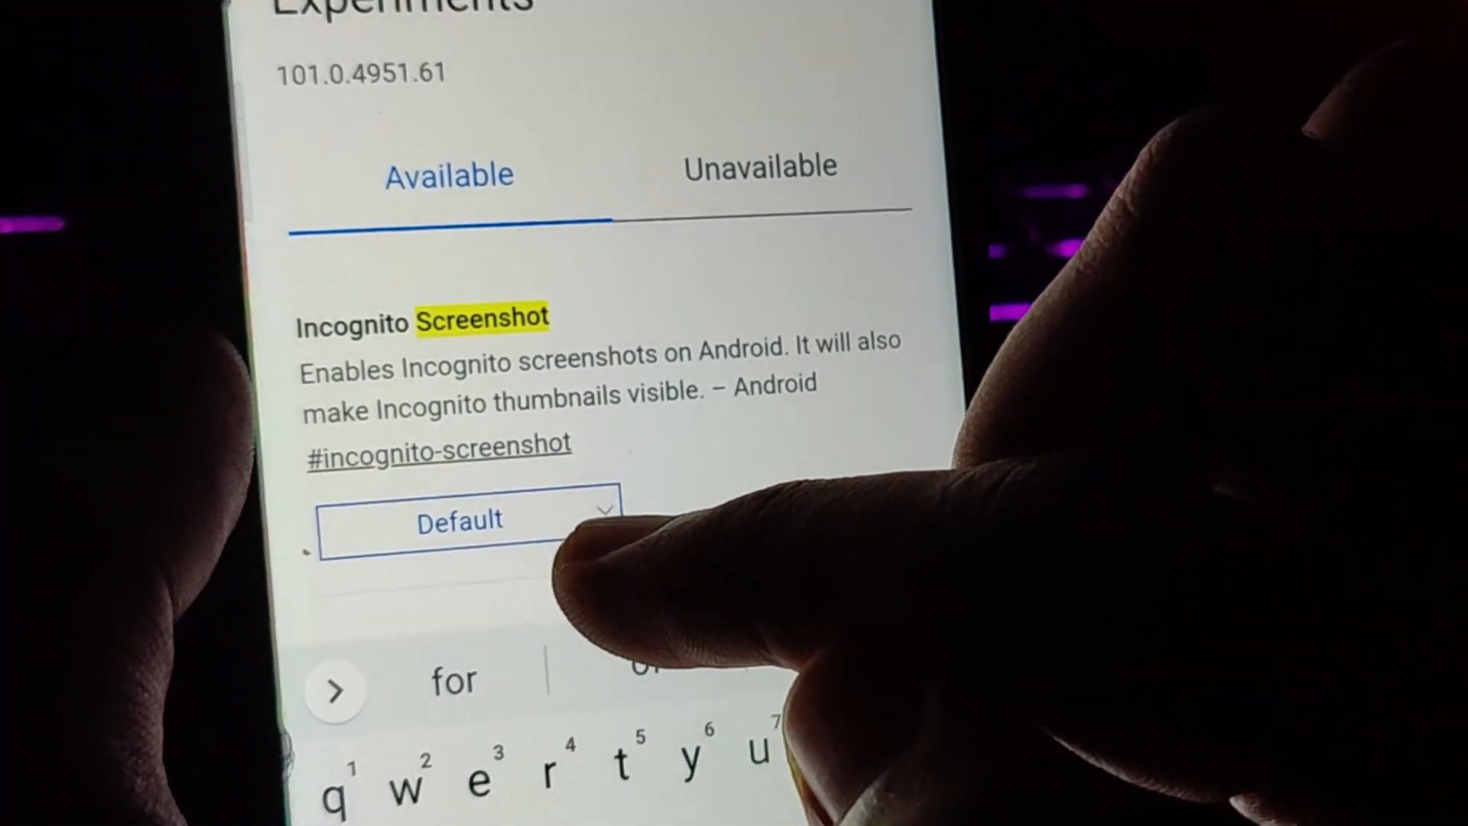
{"action": "left_click", "coordinate": [468, 520]}
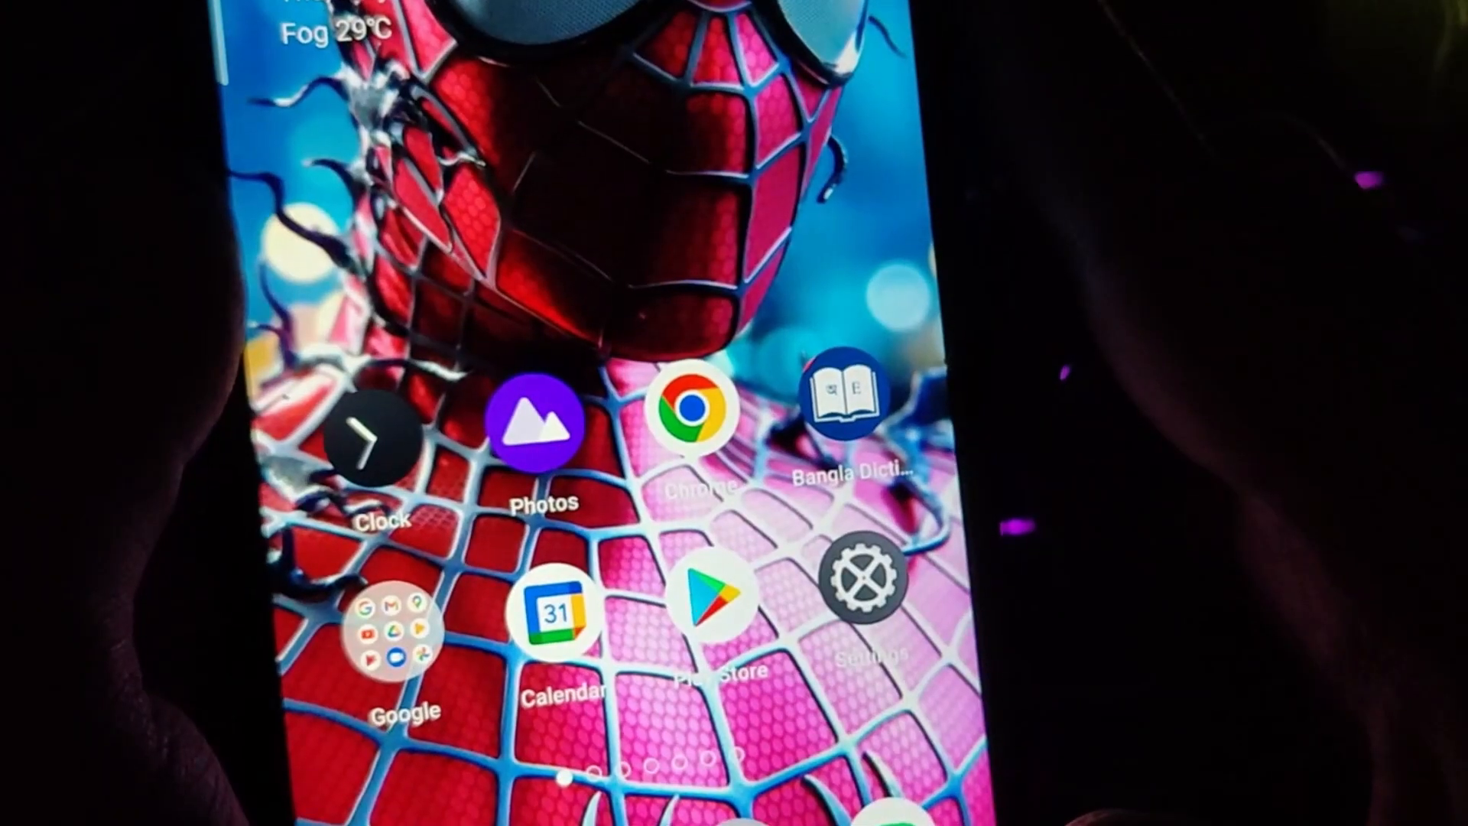
Relaunch Chrome and run another incognito search for 'cars'
{"action": "left_click", "coordinate": [697, 412]}
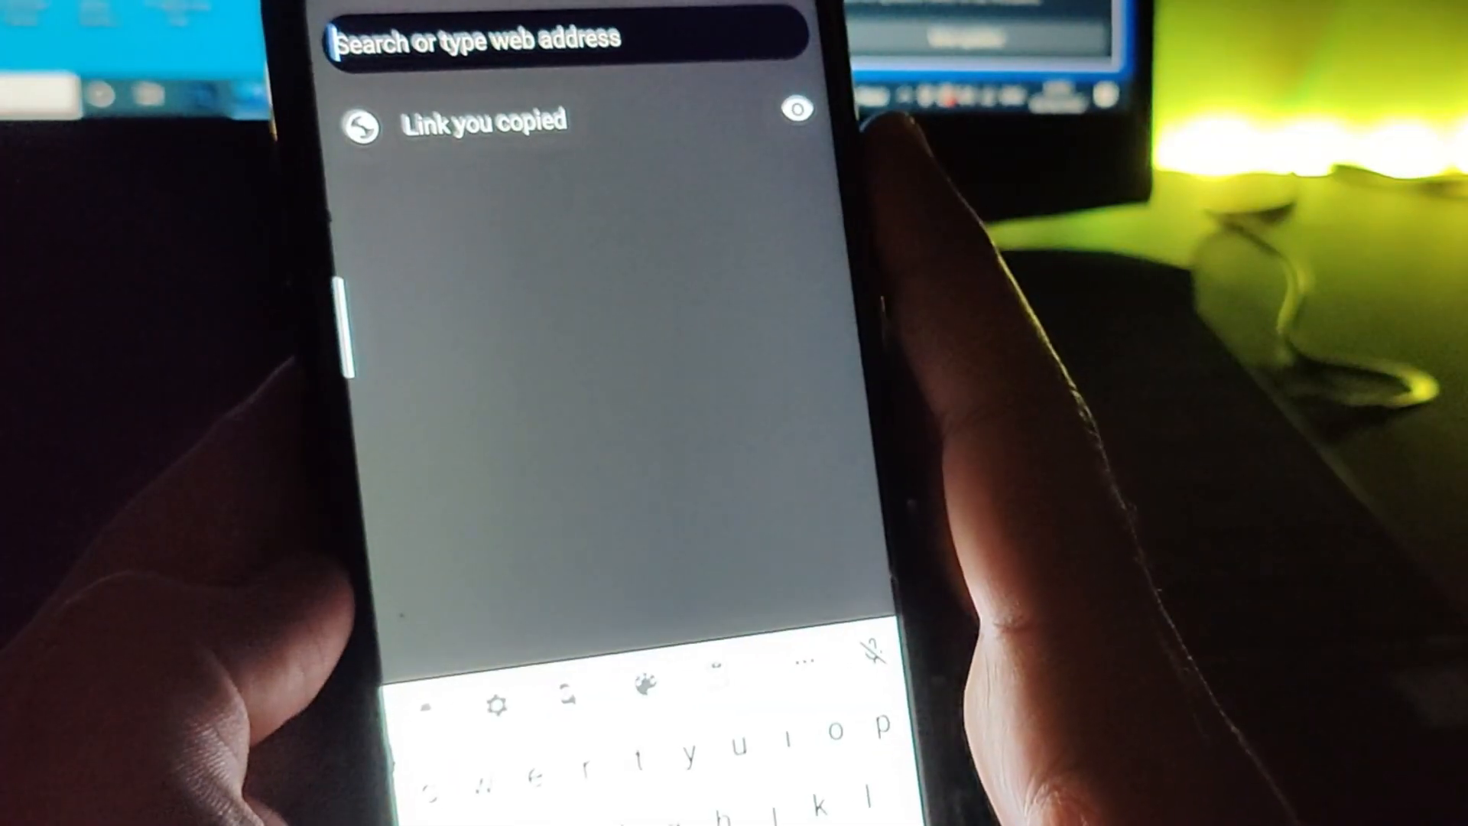
{"action": "type", "text": "cars"}
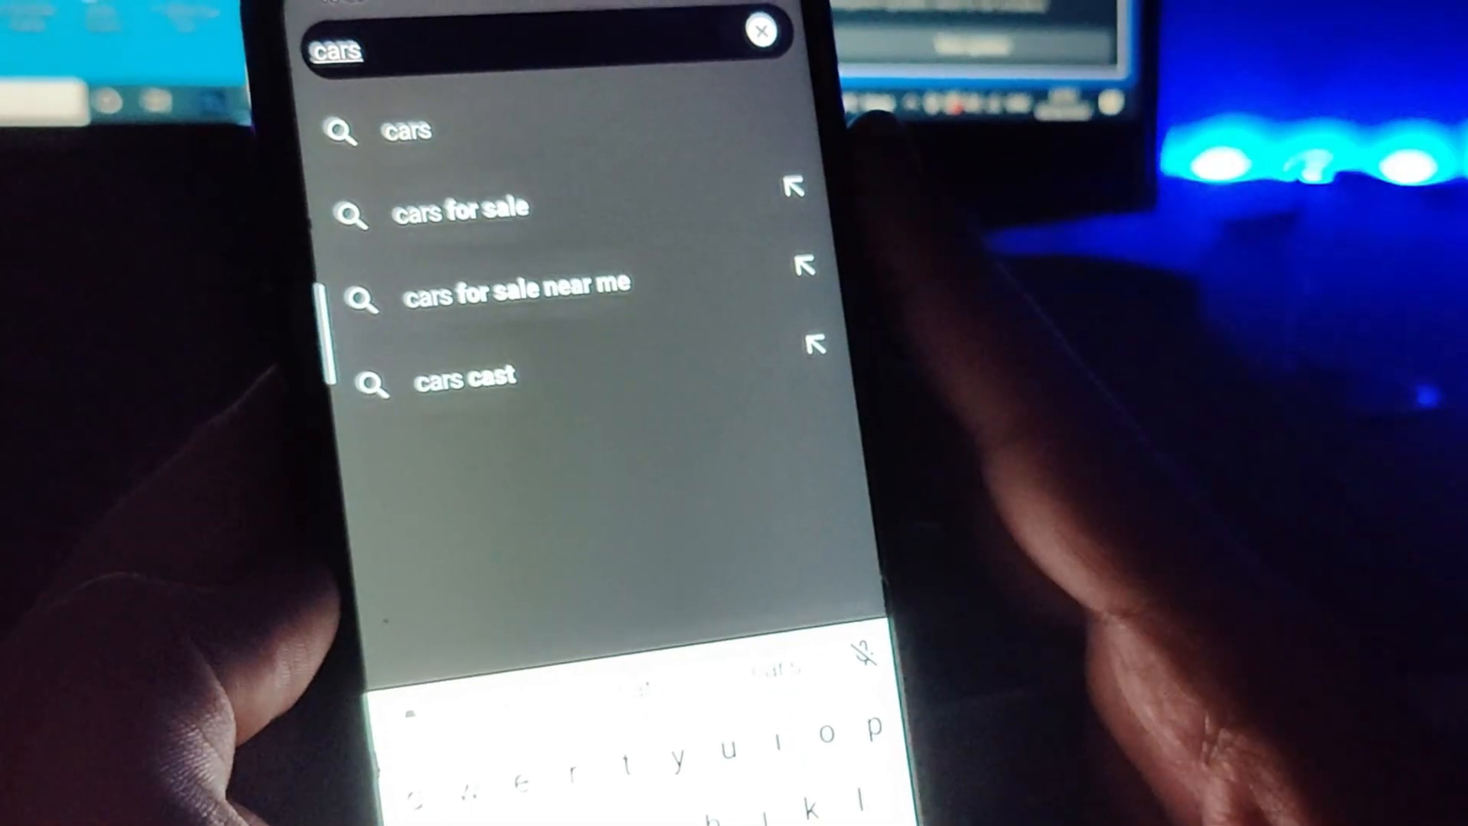
{"action": "left_click", "coordinate": [406, 130]}
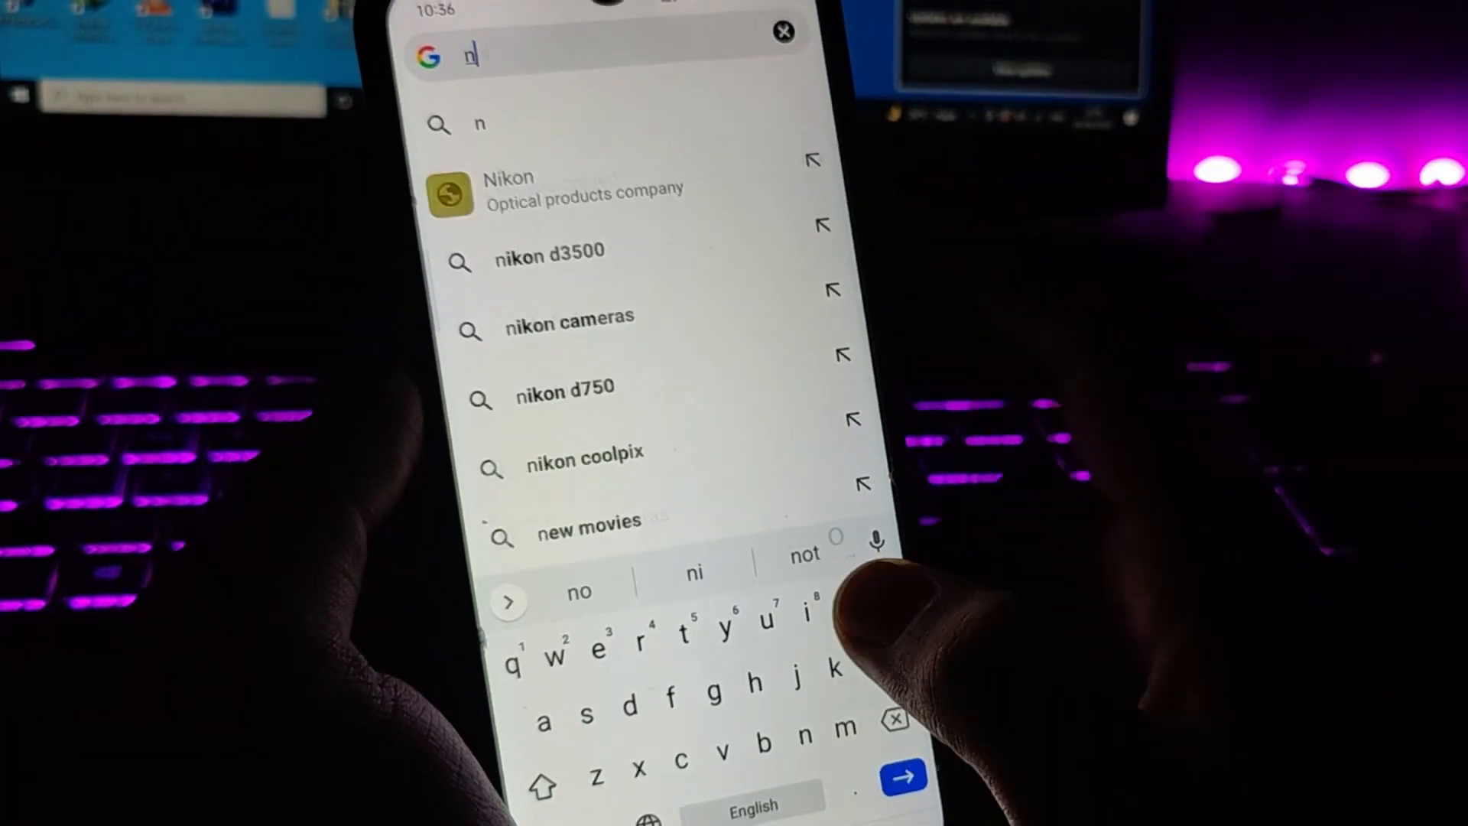
Search 'notepad.pw' from the address bar and open one of its note pages from the results
{"action": "type", "text": "otepa"}
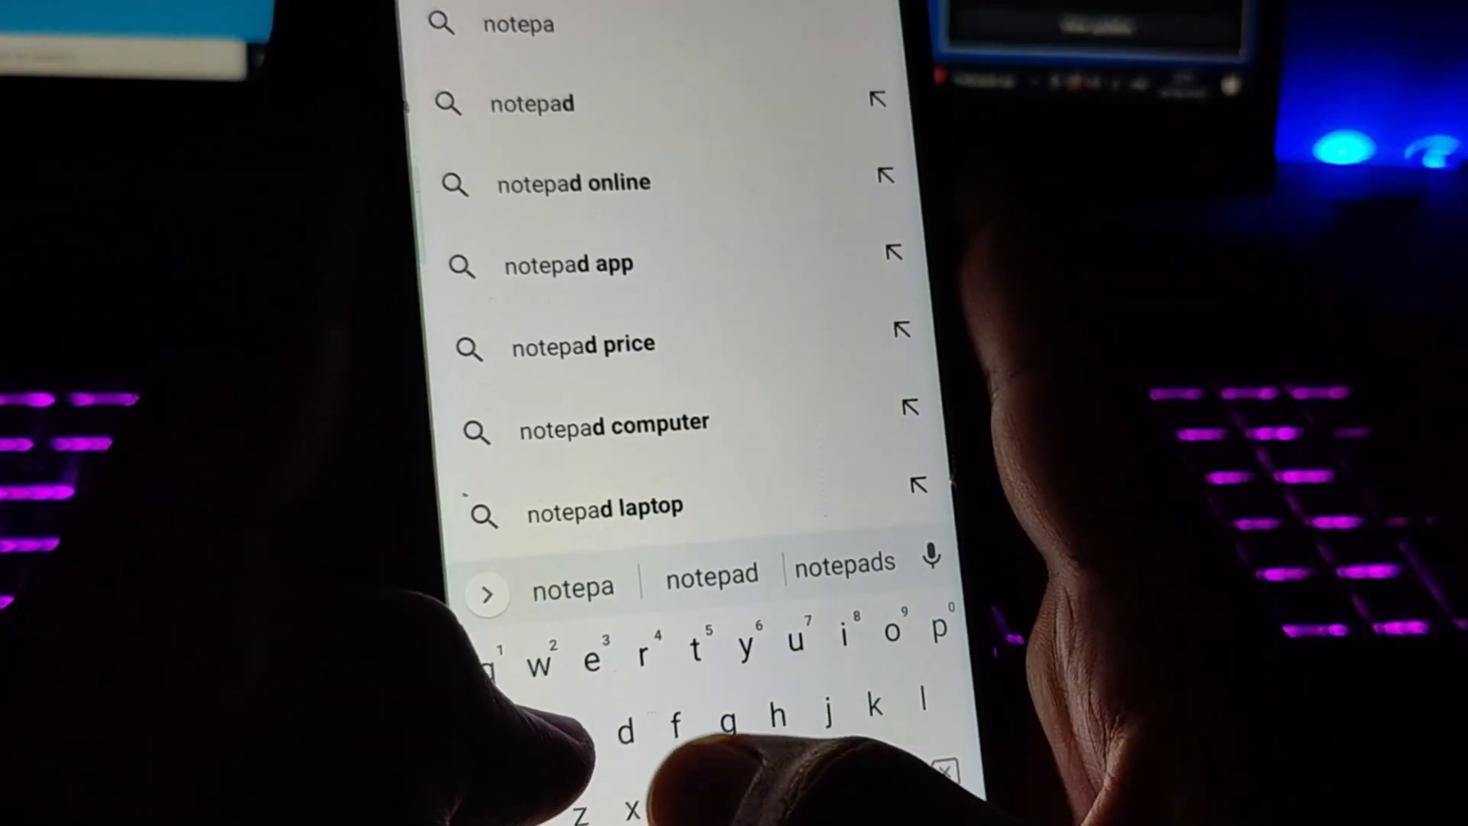
{"action": "type", "text": "."}
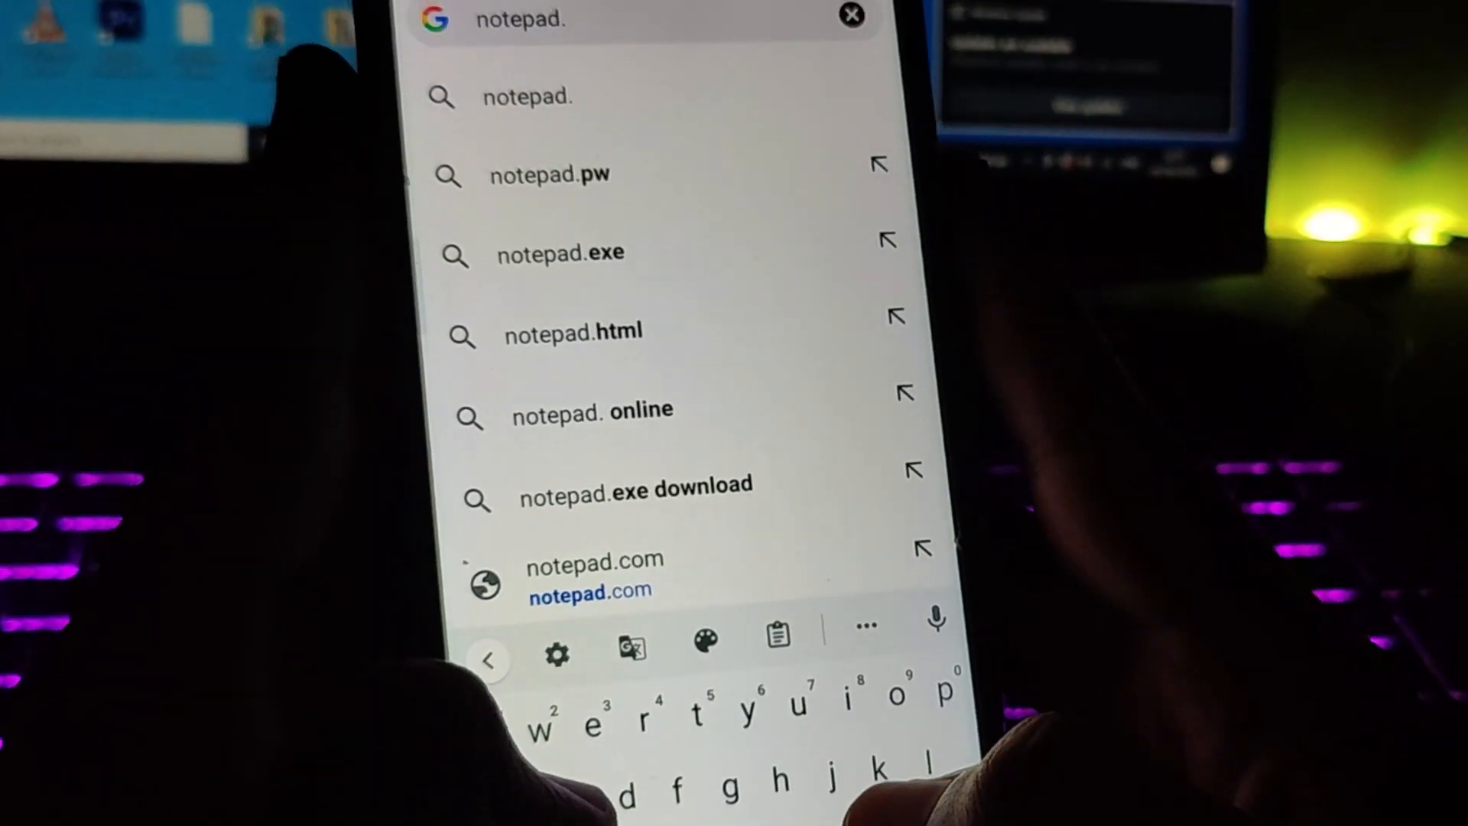
{"action": "left_click", "coordinate": [550, 174]}
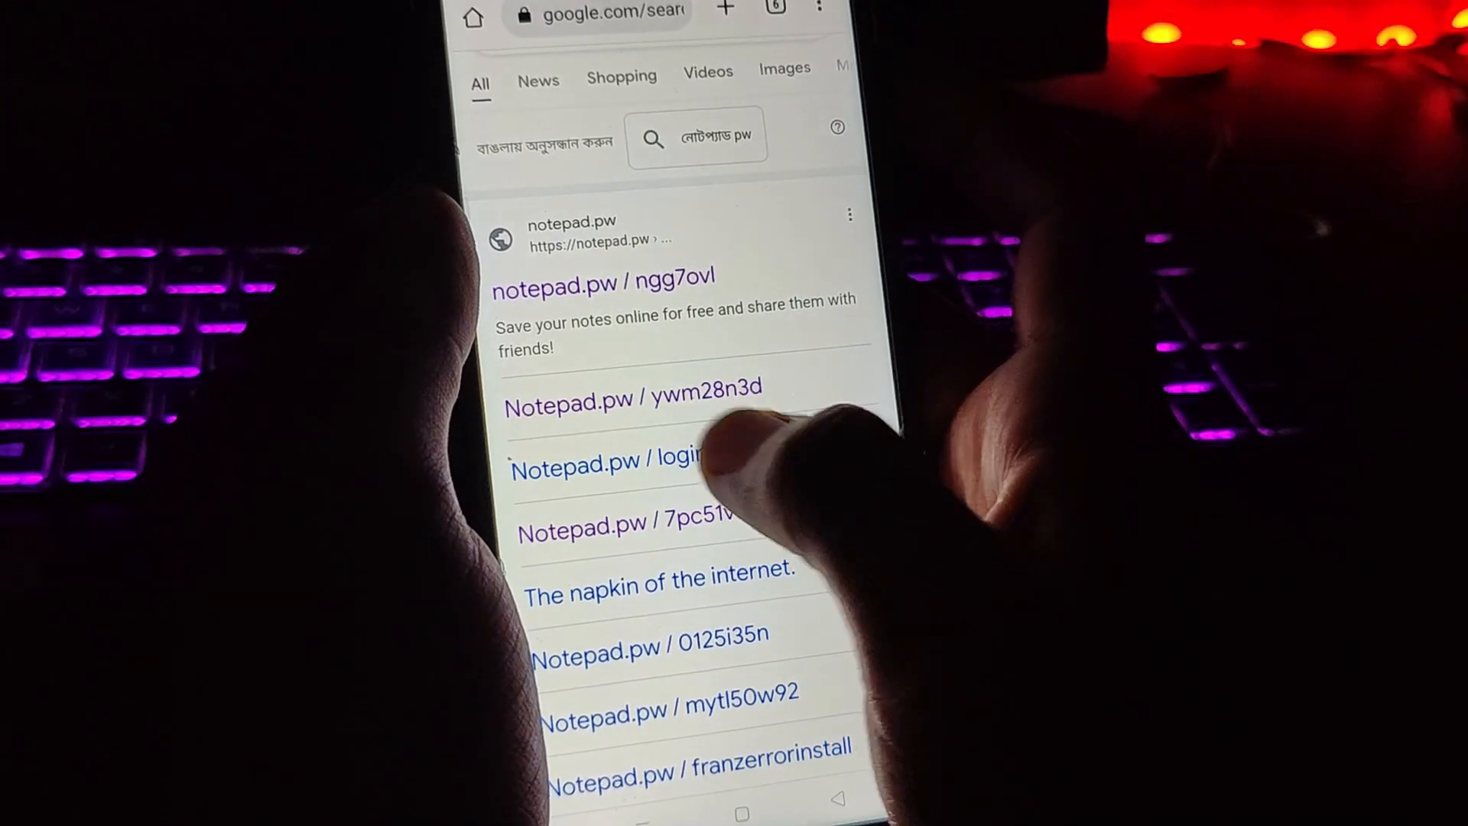
{"action": "left_click", "coordinate": [634, 391]}
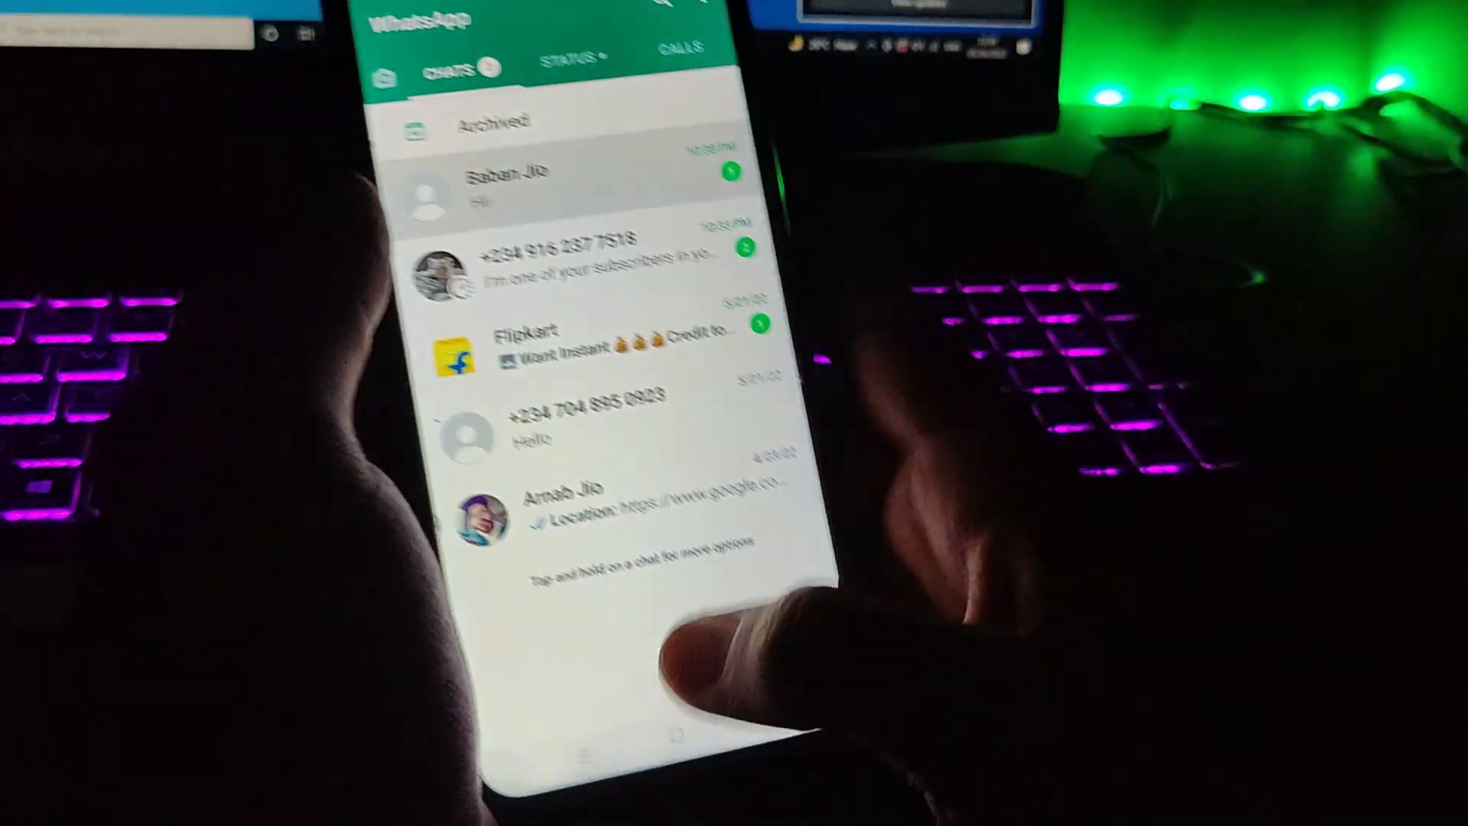
{"action": "left_click", "coordinate": [506, 183]}
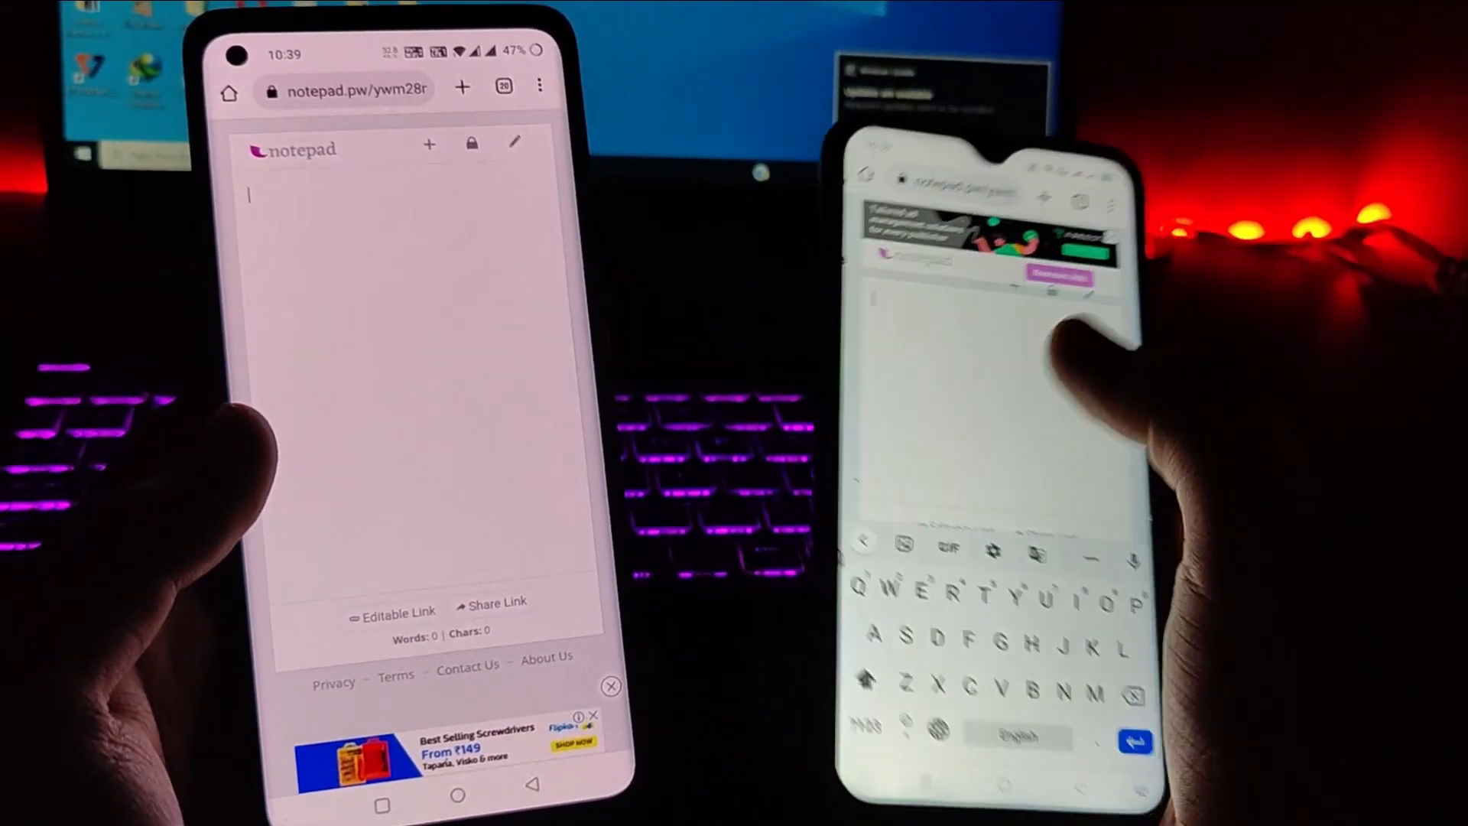
Write 'Hi how' into the shared notepad.pw note so it appears on the other phone
{"action": "type", "text": "Hi"}
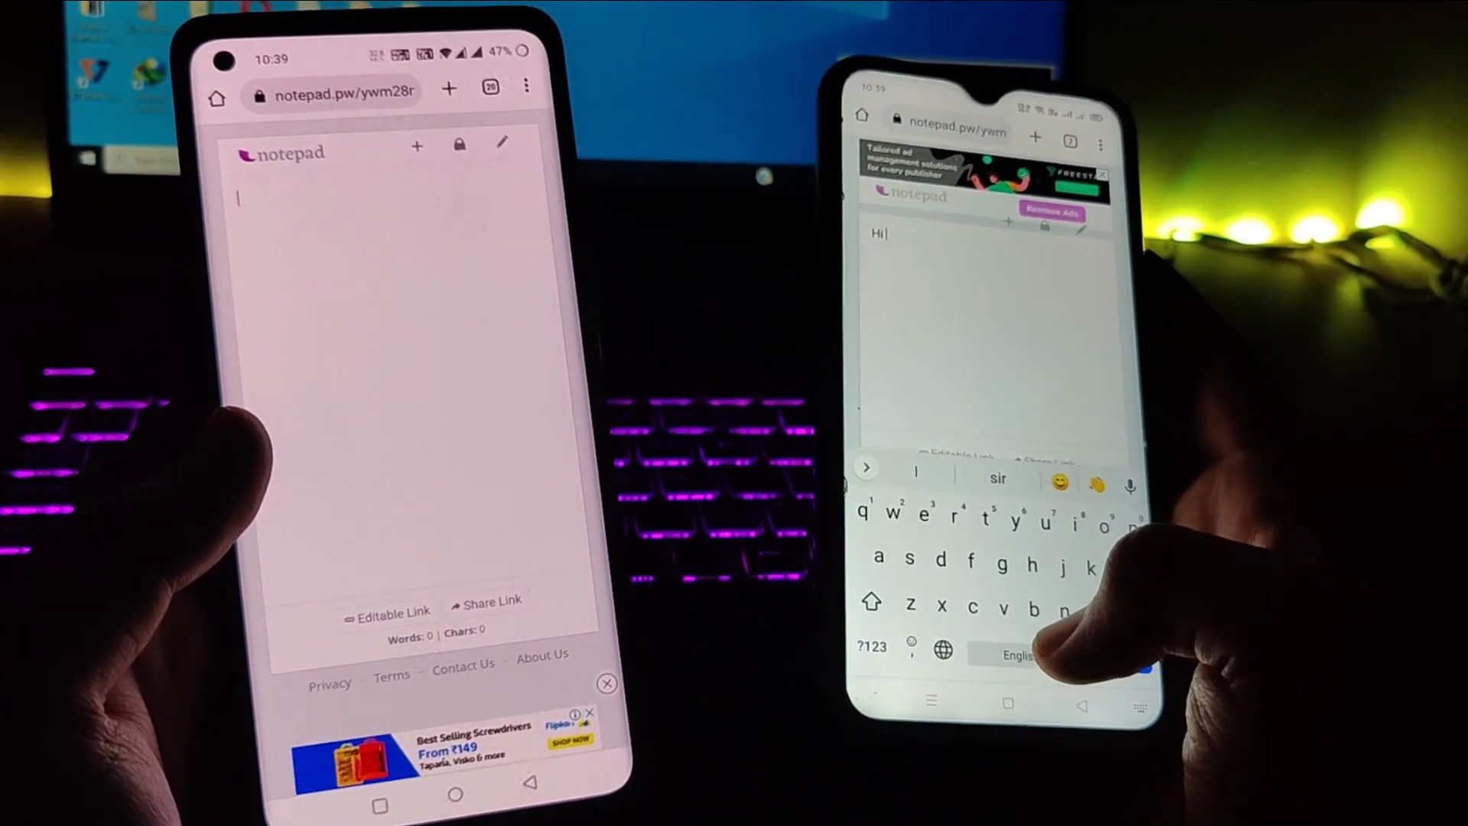
{"action": "type", "text": "how"}
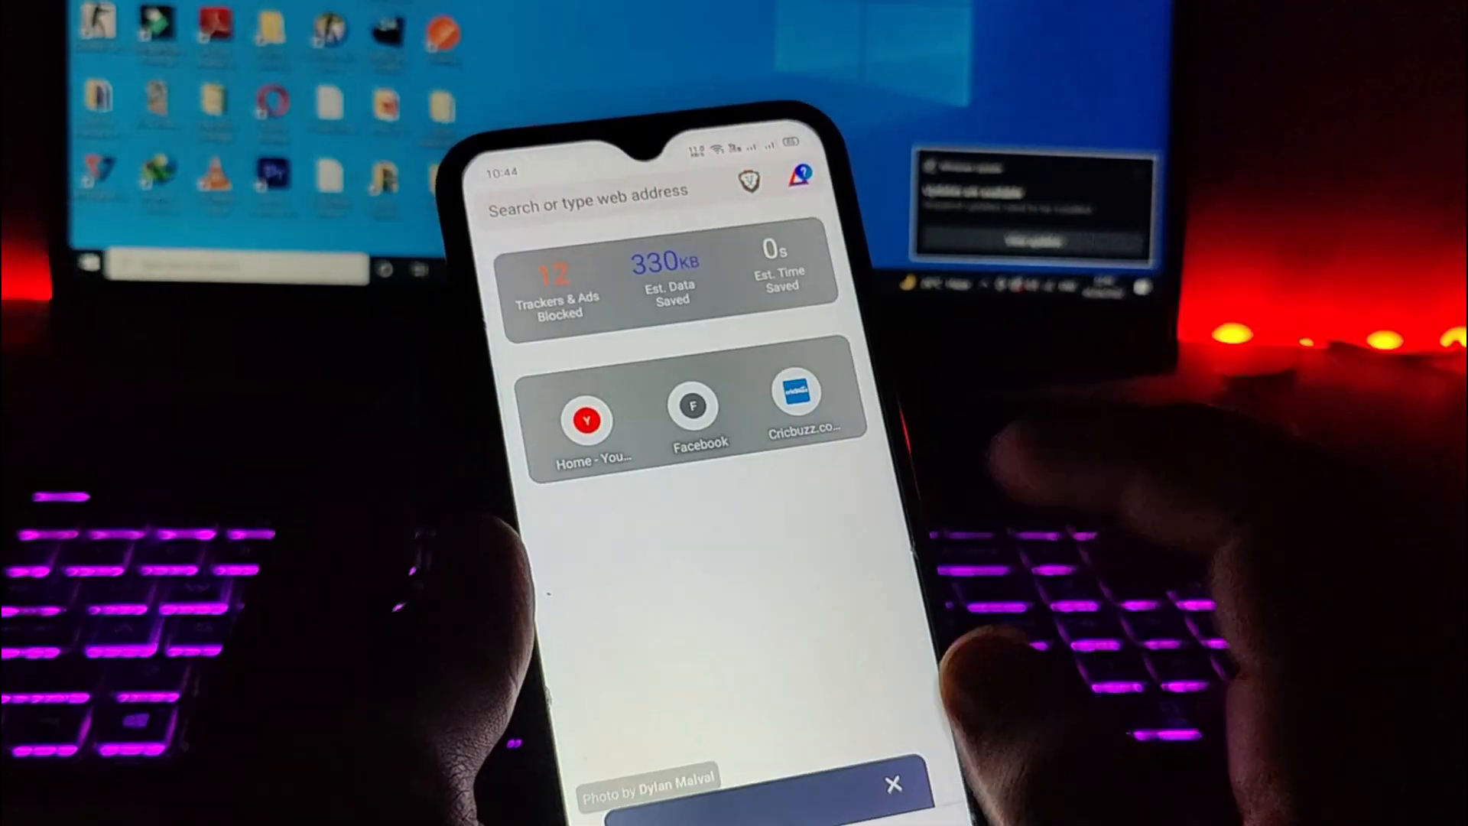
Browse the ad-free YouTube home feed and reach the Tech Tutorial channel's Videos listing by date
{"action": "left_click", "coordinate": [589, 421]}
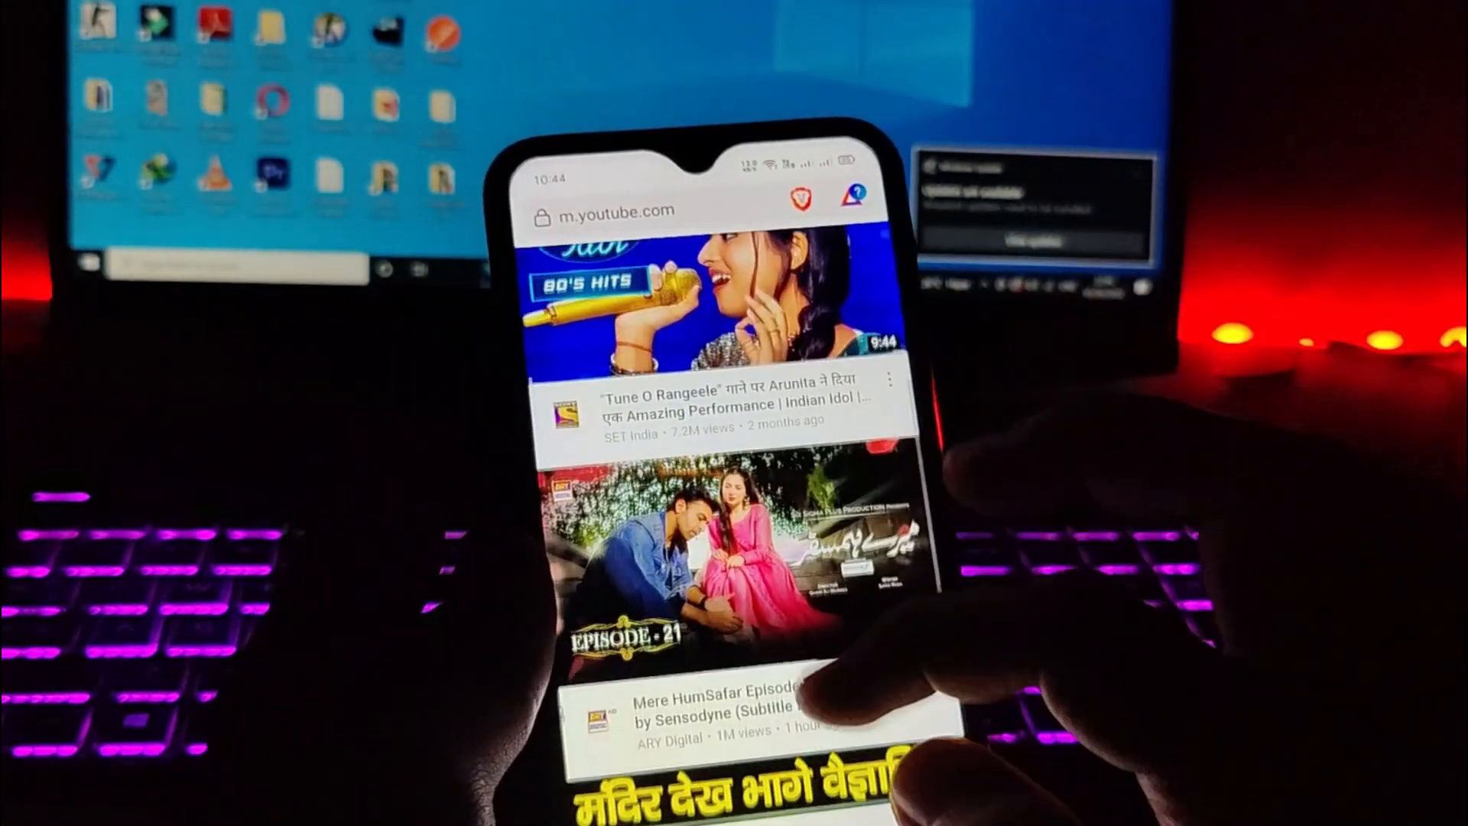
{"action": "scroll", "scroll_direction": "down", "scroll_amount": 3}
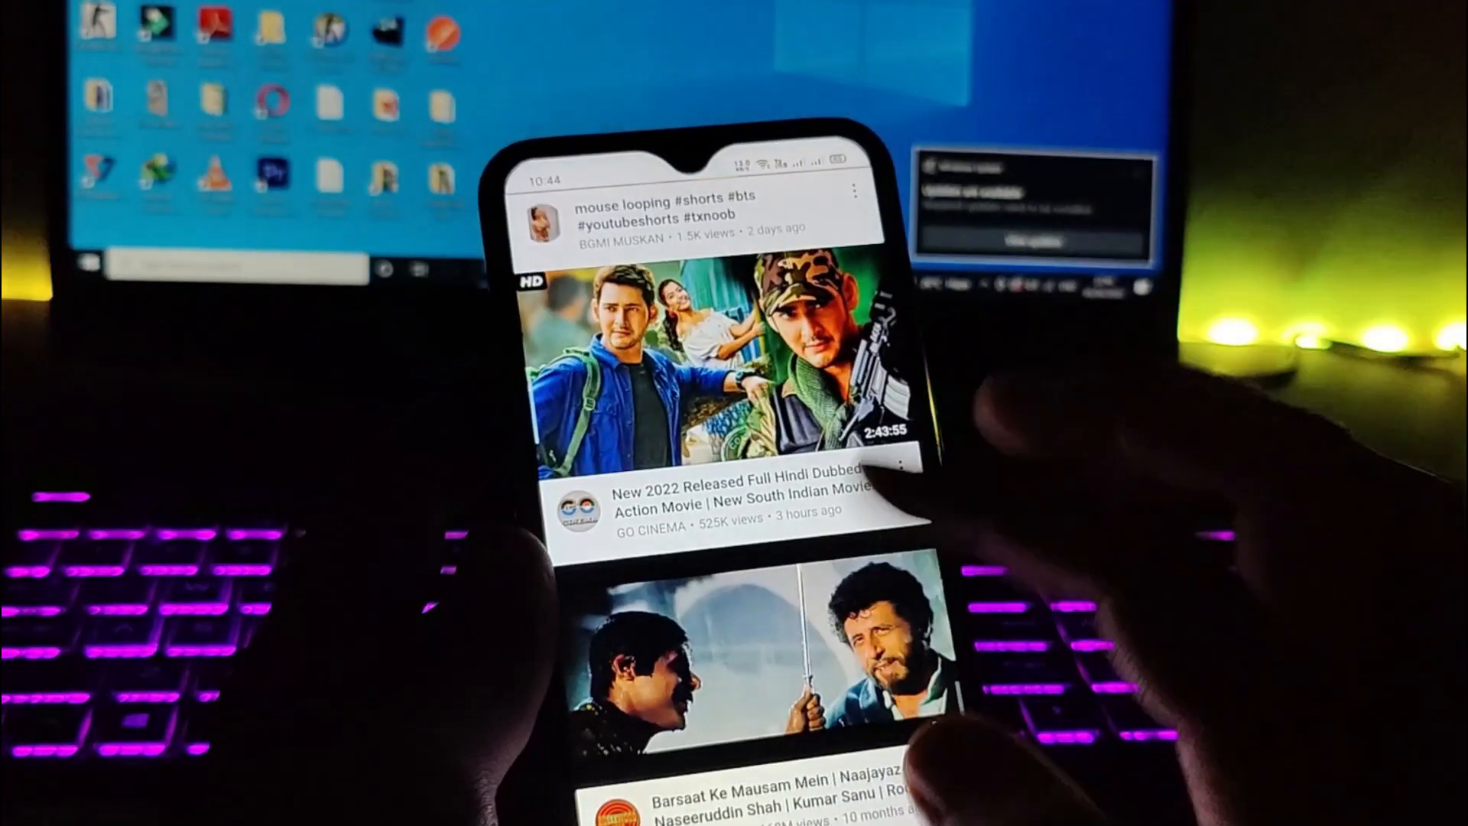
{"action": "scroll", "scroll_direction": "down", "scroll_amount": 3}
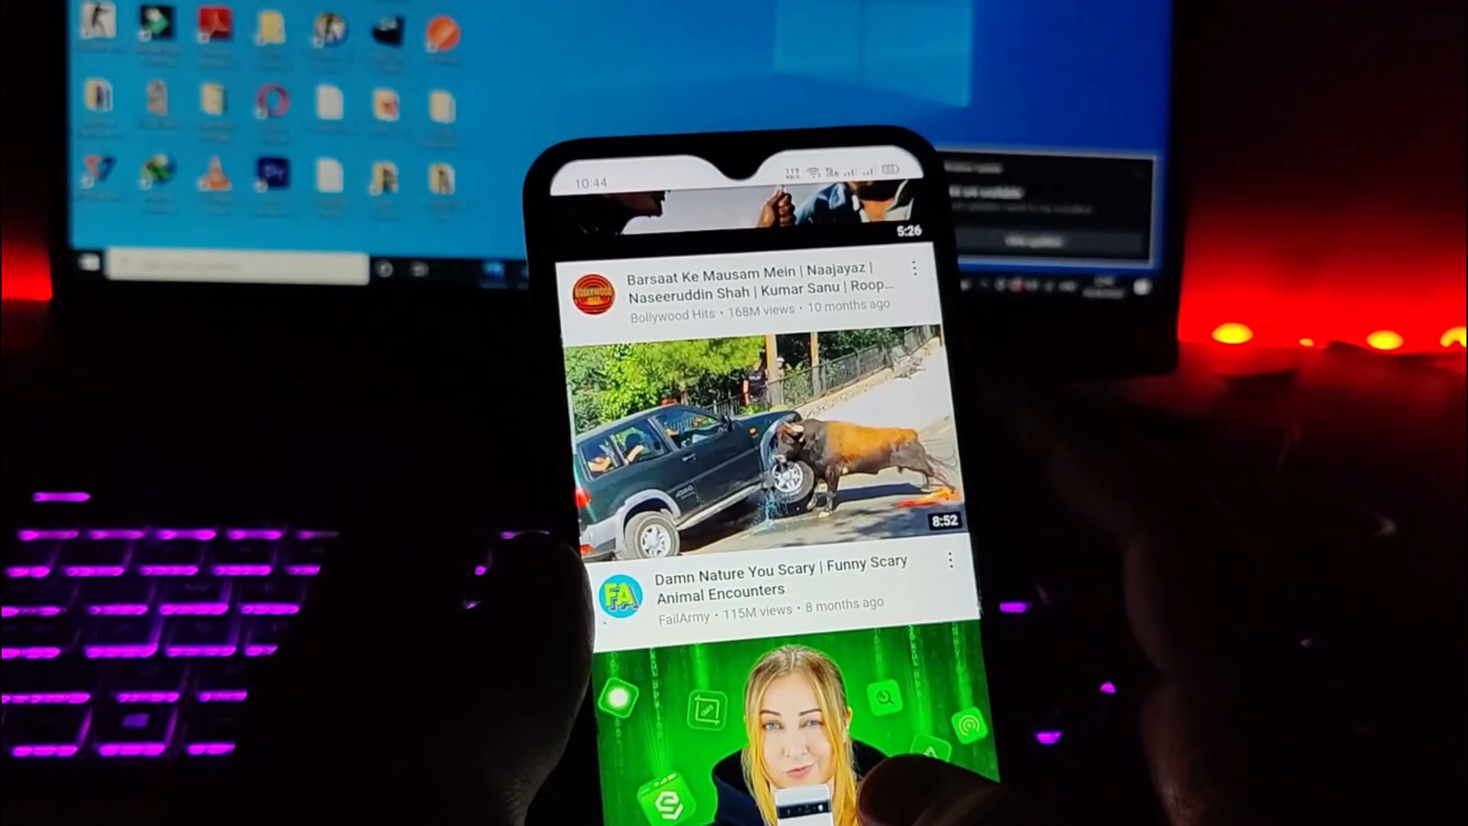
{"action": "scroll", "scroll_direction": "down", "scroll_amount": 3}
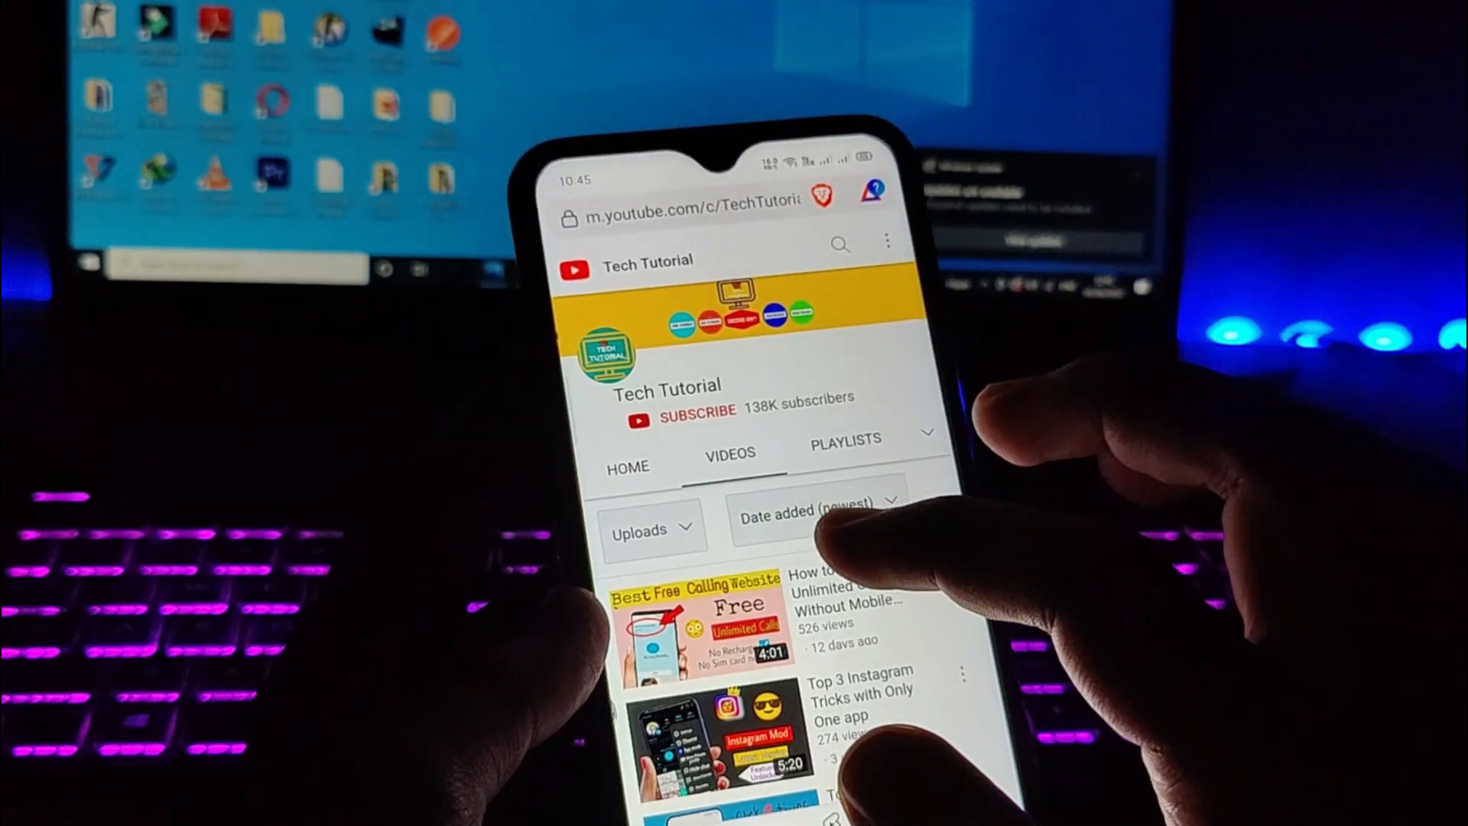
Return to the m.youtube.com home feed in Brave and look through more ad-free video listings
{"action": "left_click", "coordinate": [712, 618]}
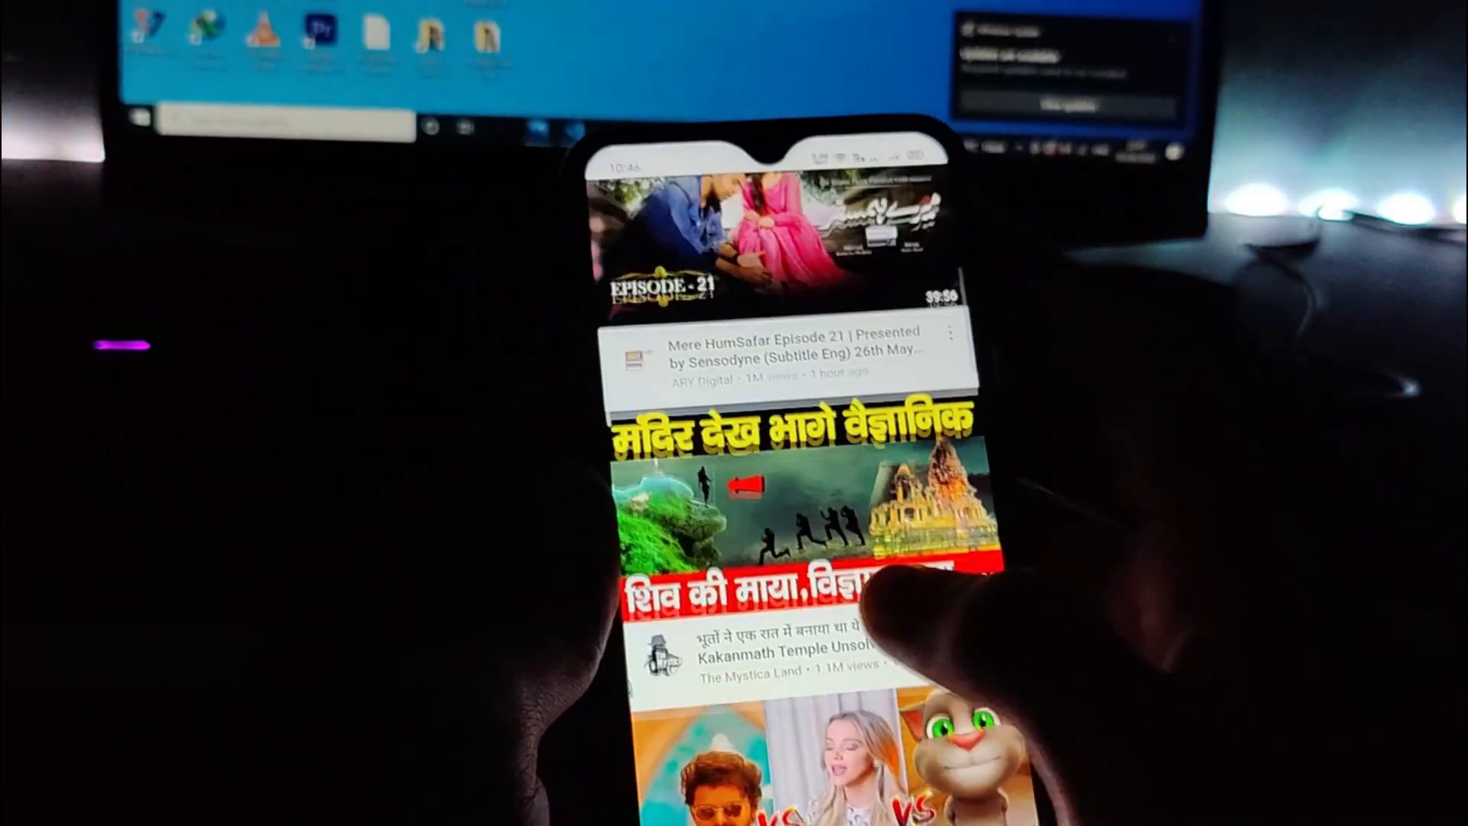
{"action": "scroll", "scroll_direction": "down", "scroll_amount": 3}
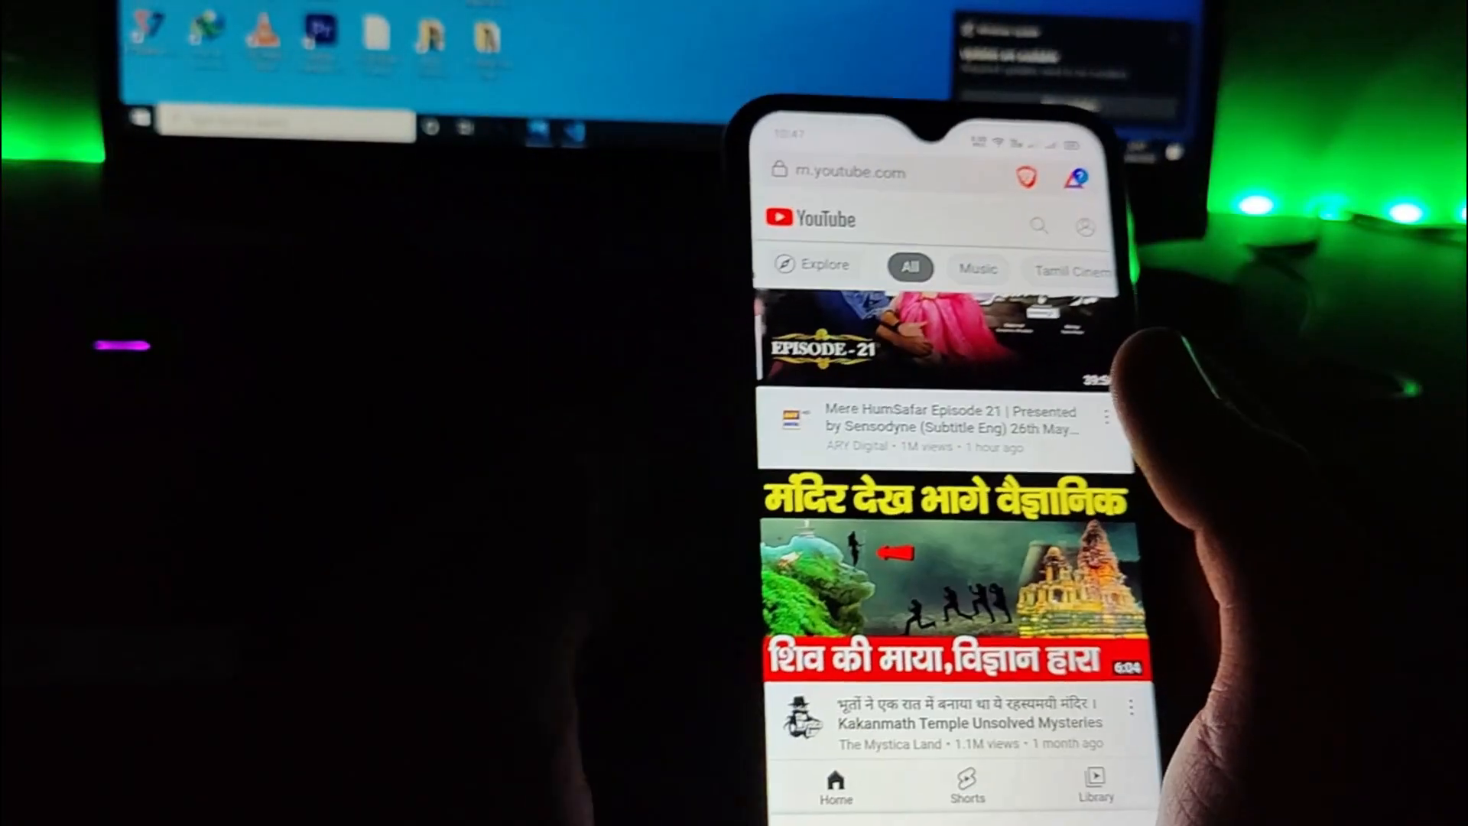